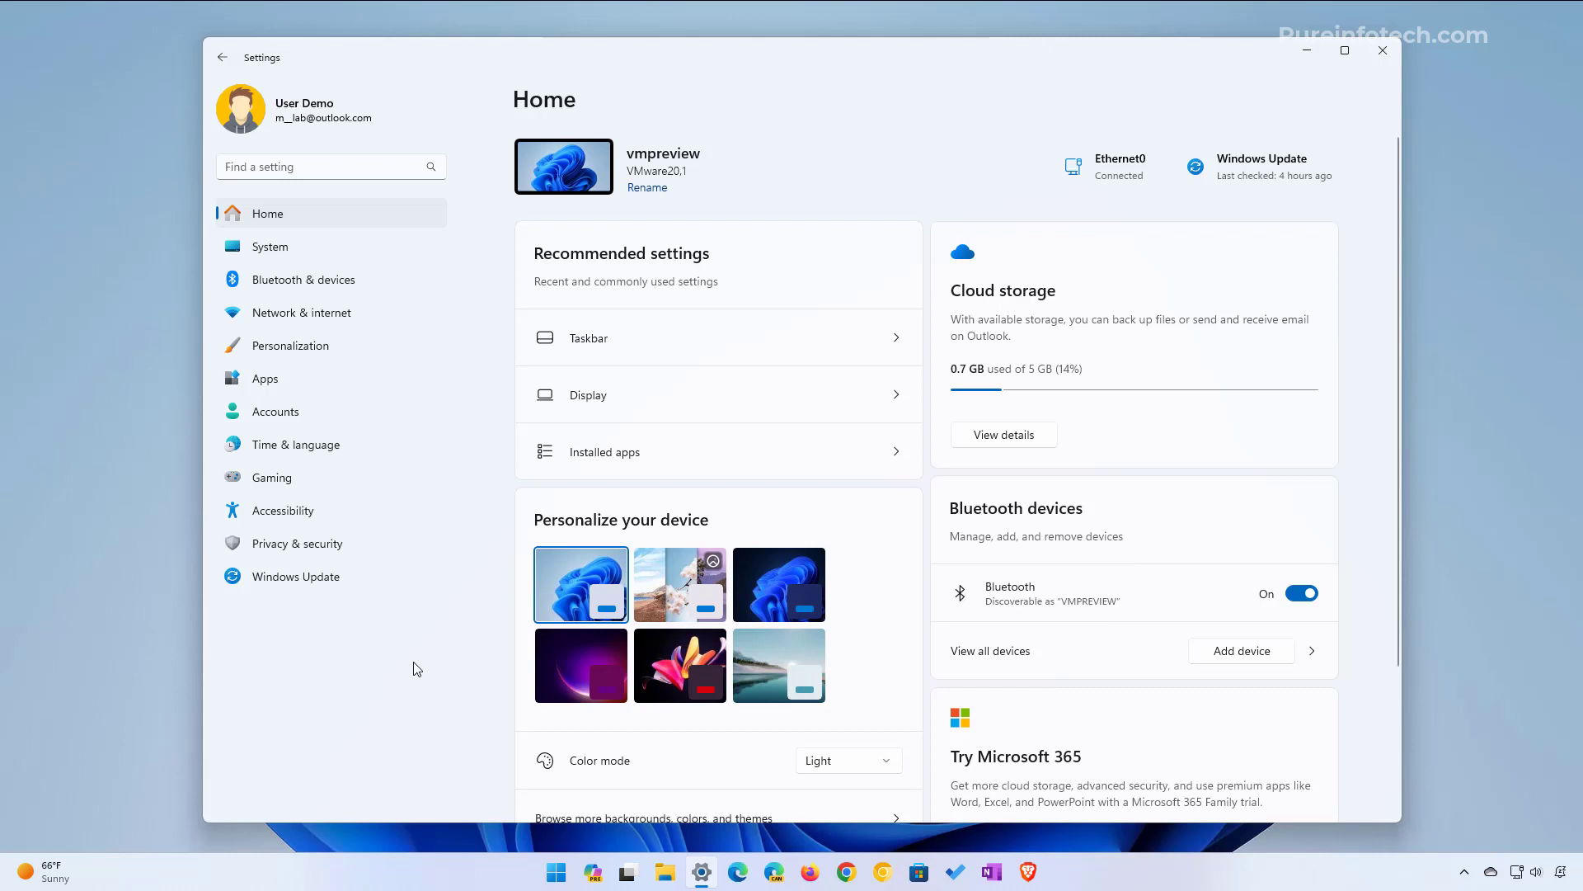
# Look through the Settings Home page by scrolling down and back up
pyautogui.scroll(-3)
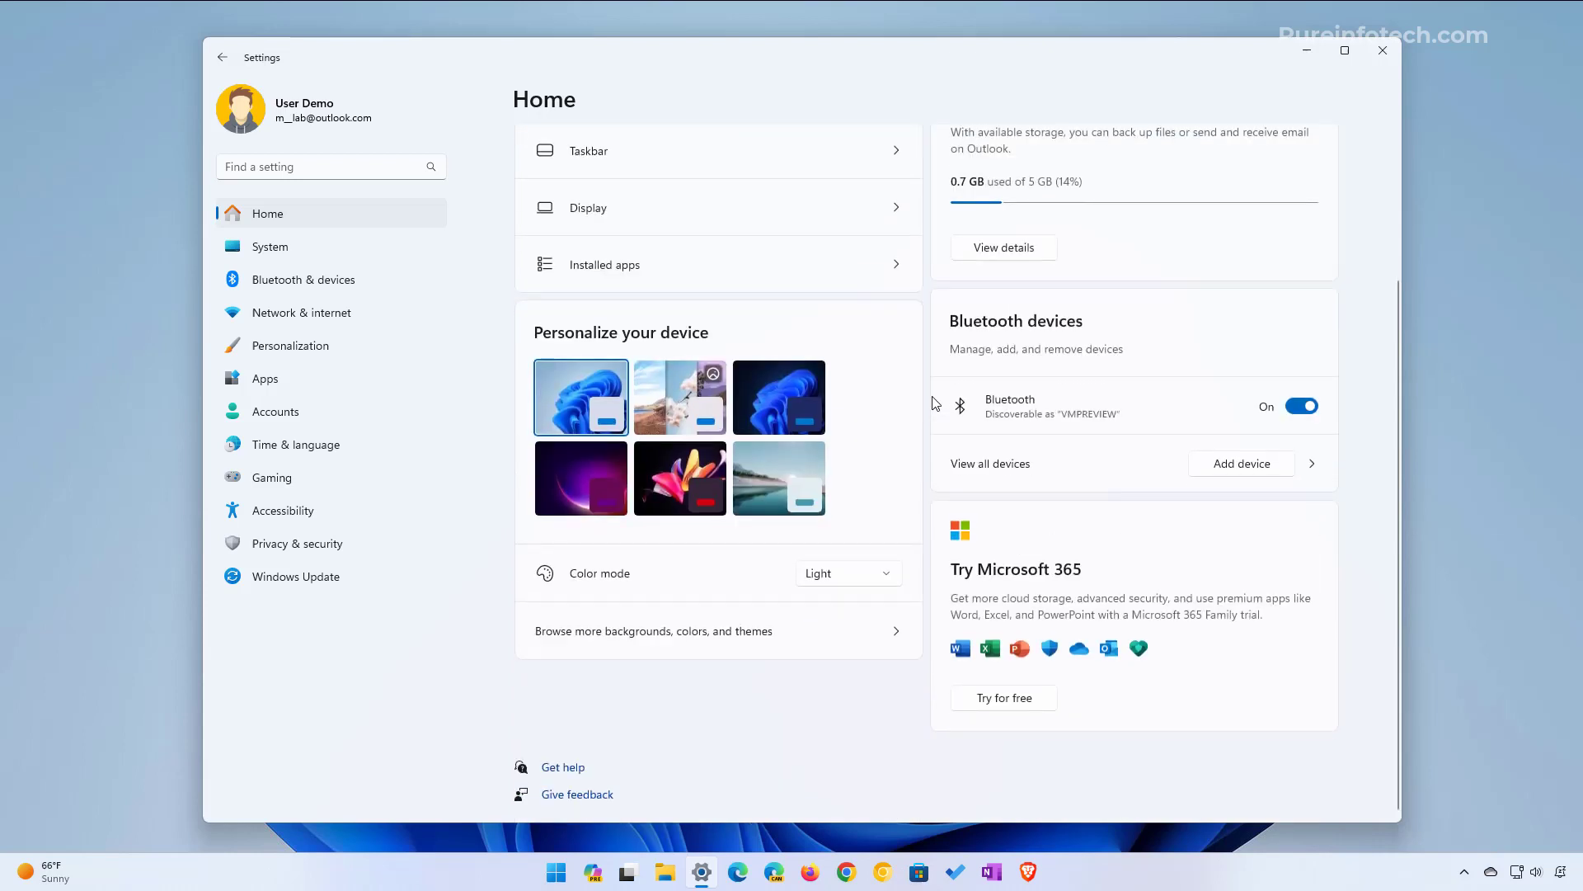
pyautogui.scroll(3)
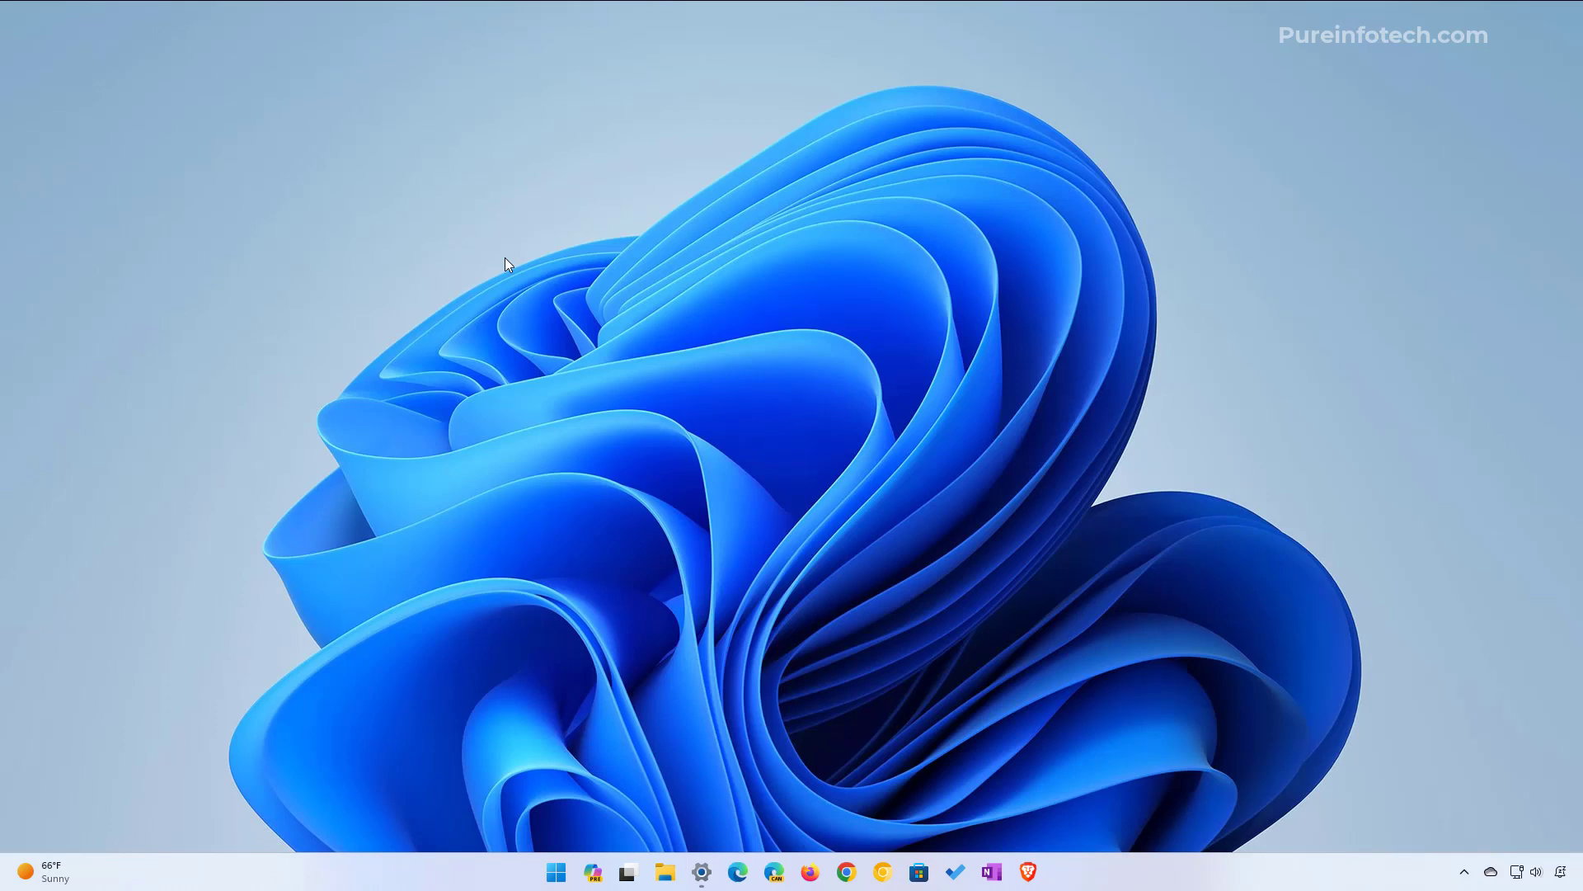
# Launch the group policy editor from Start search and browse Computer Configuration toward the Control Panel policies
pyautogui.click(556, 871)
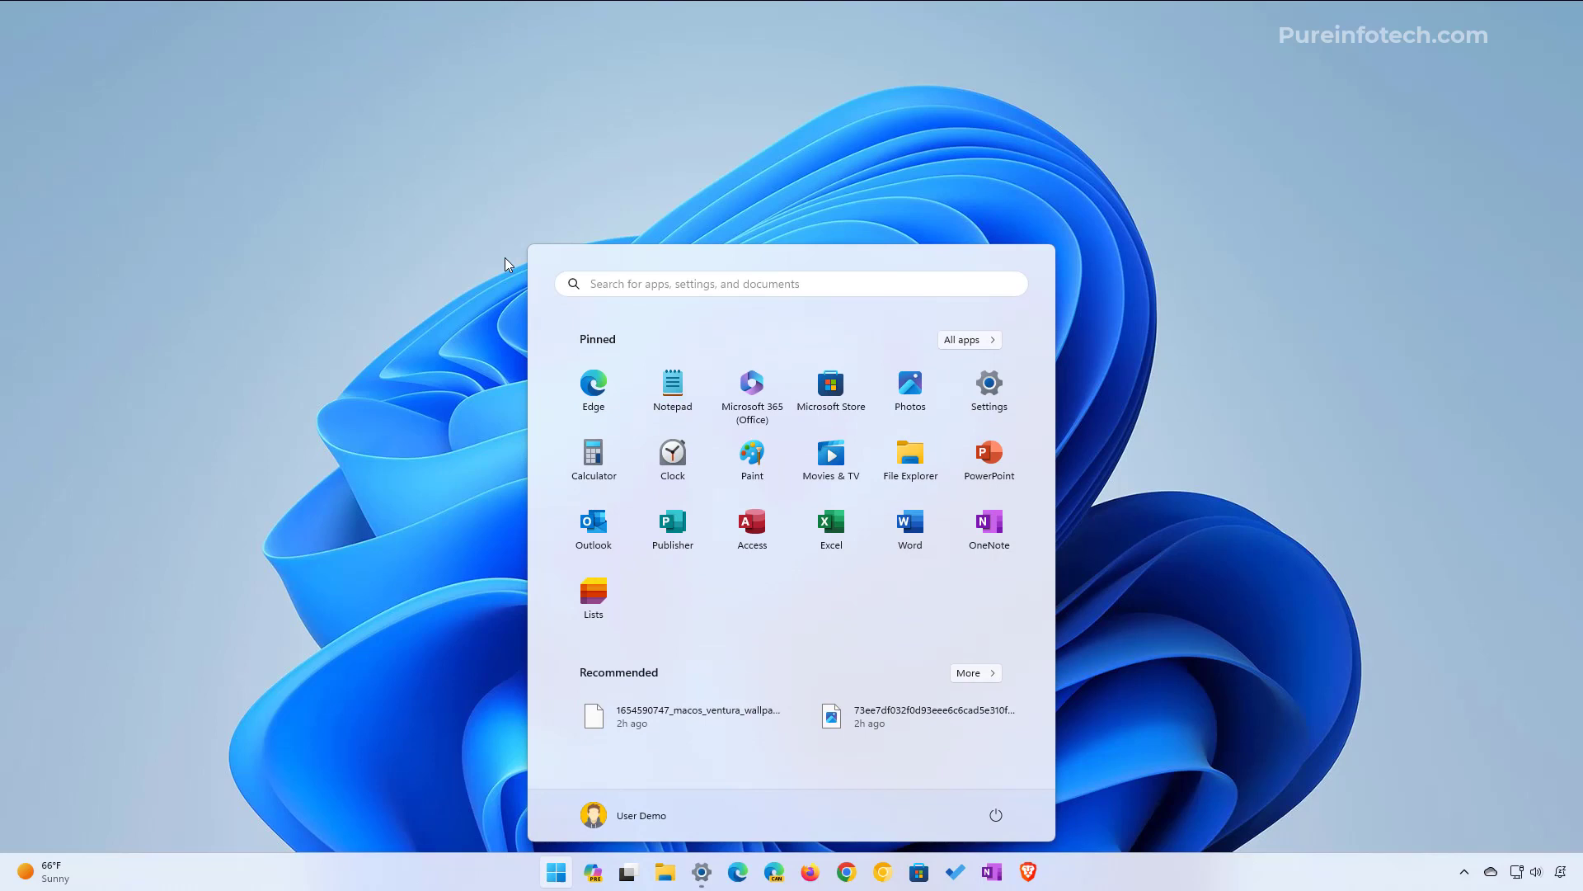
pyautogui.write('grou')
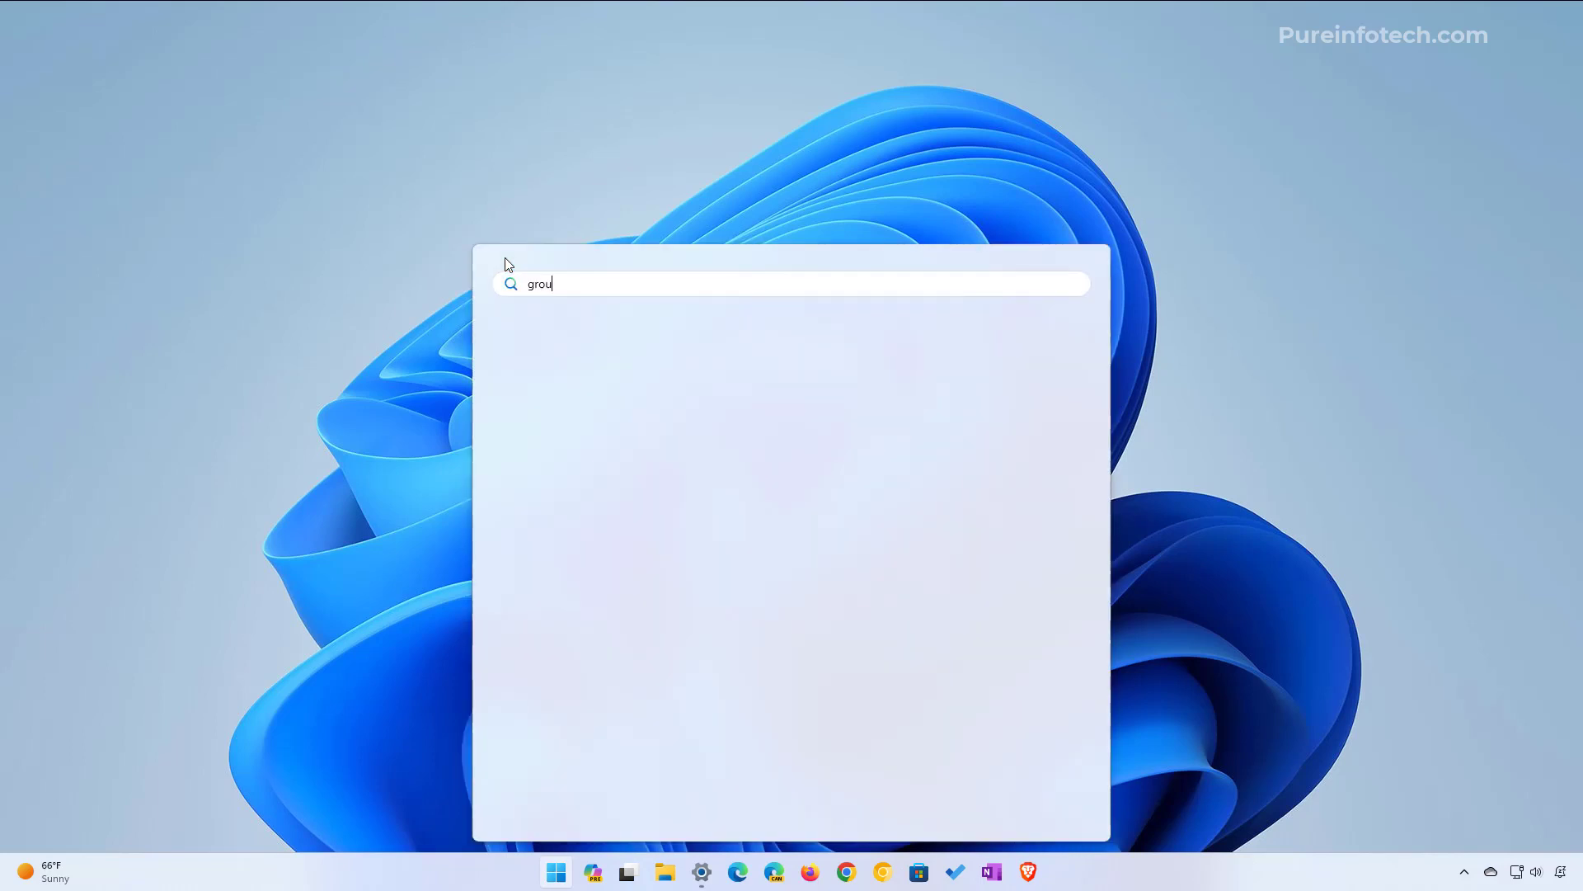
pyautogui.press('Return')
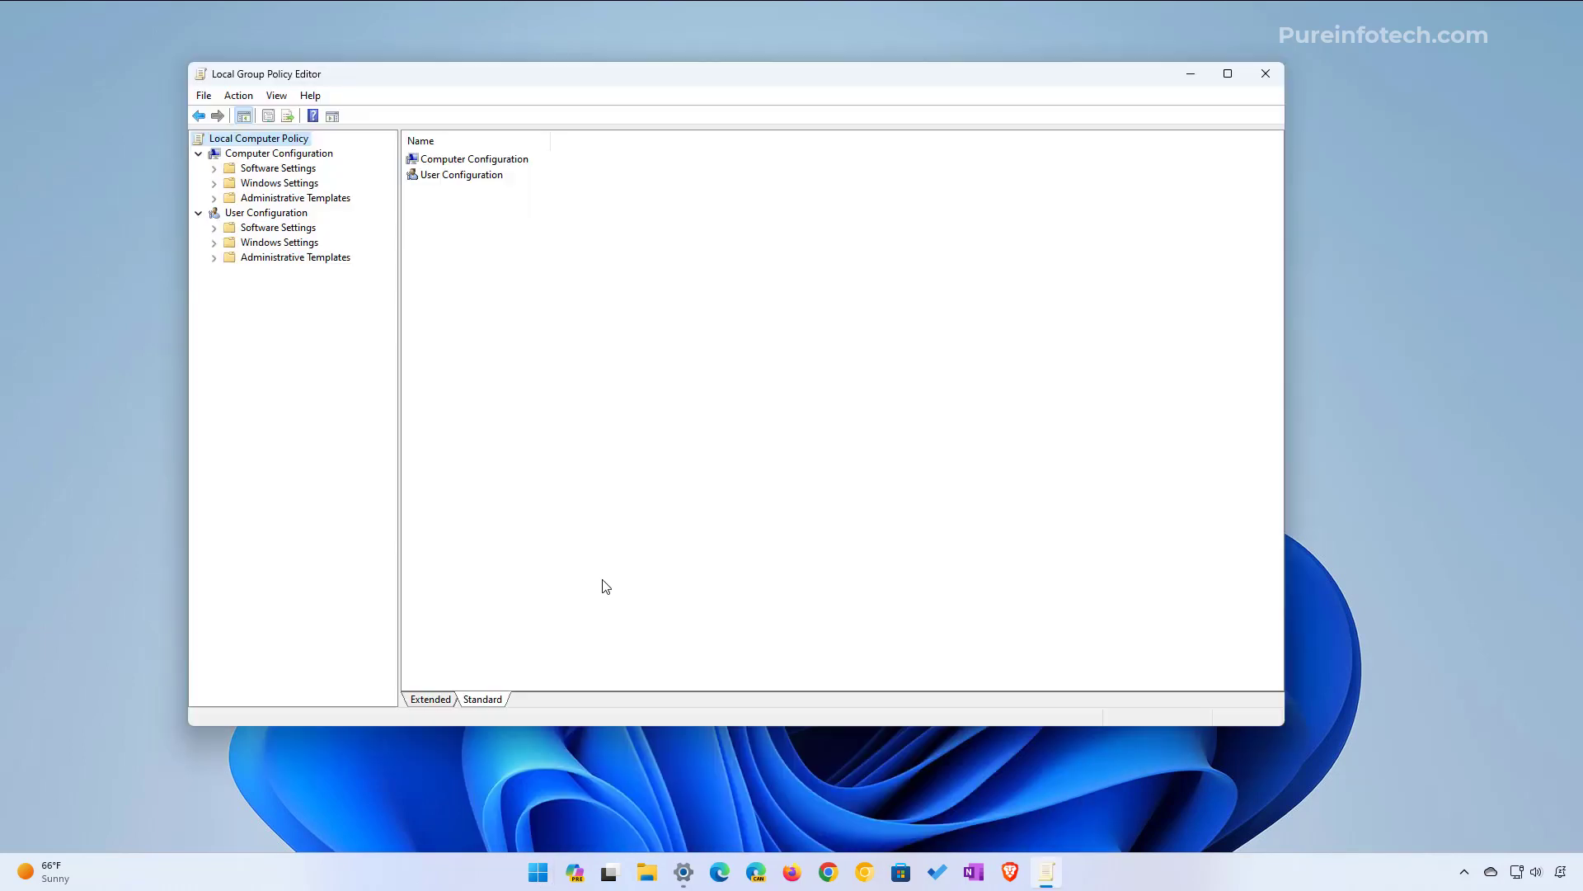
pyautogui.click(279, 152)
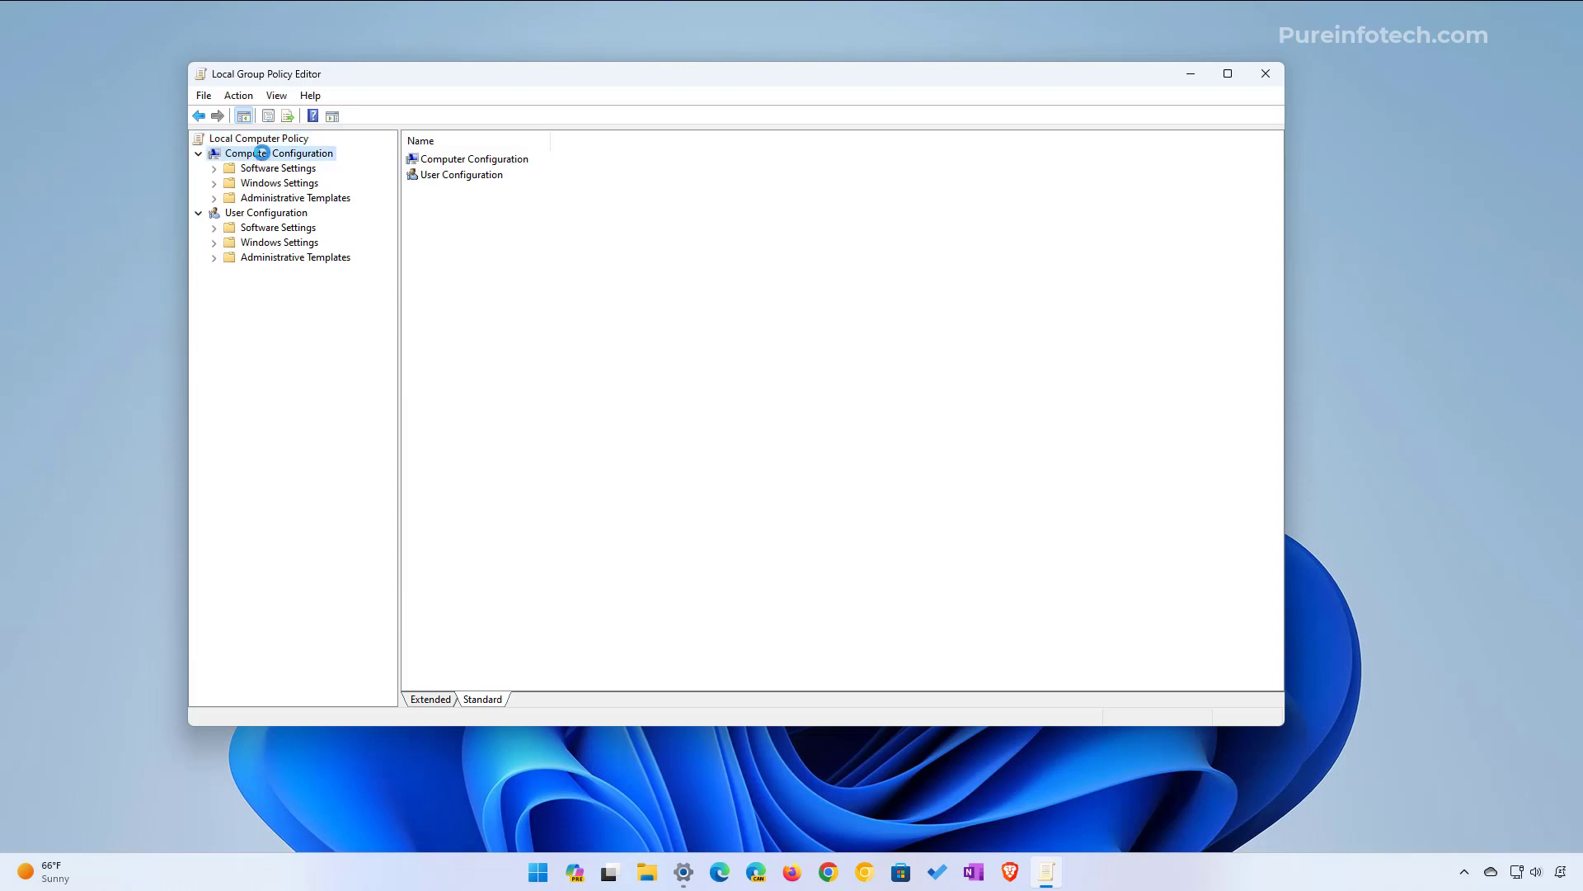
pyautogui.click(278, 152)
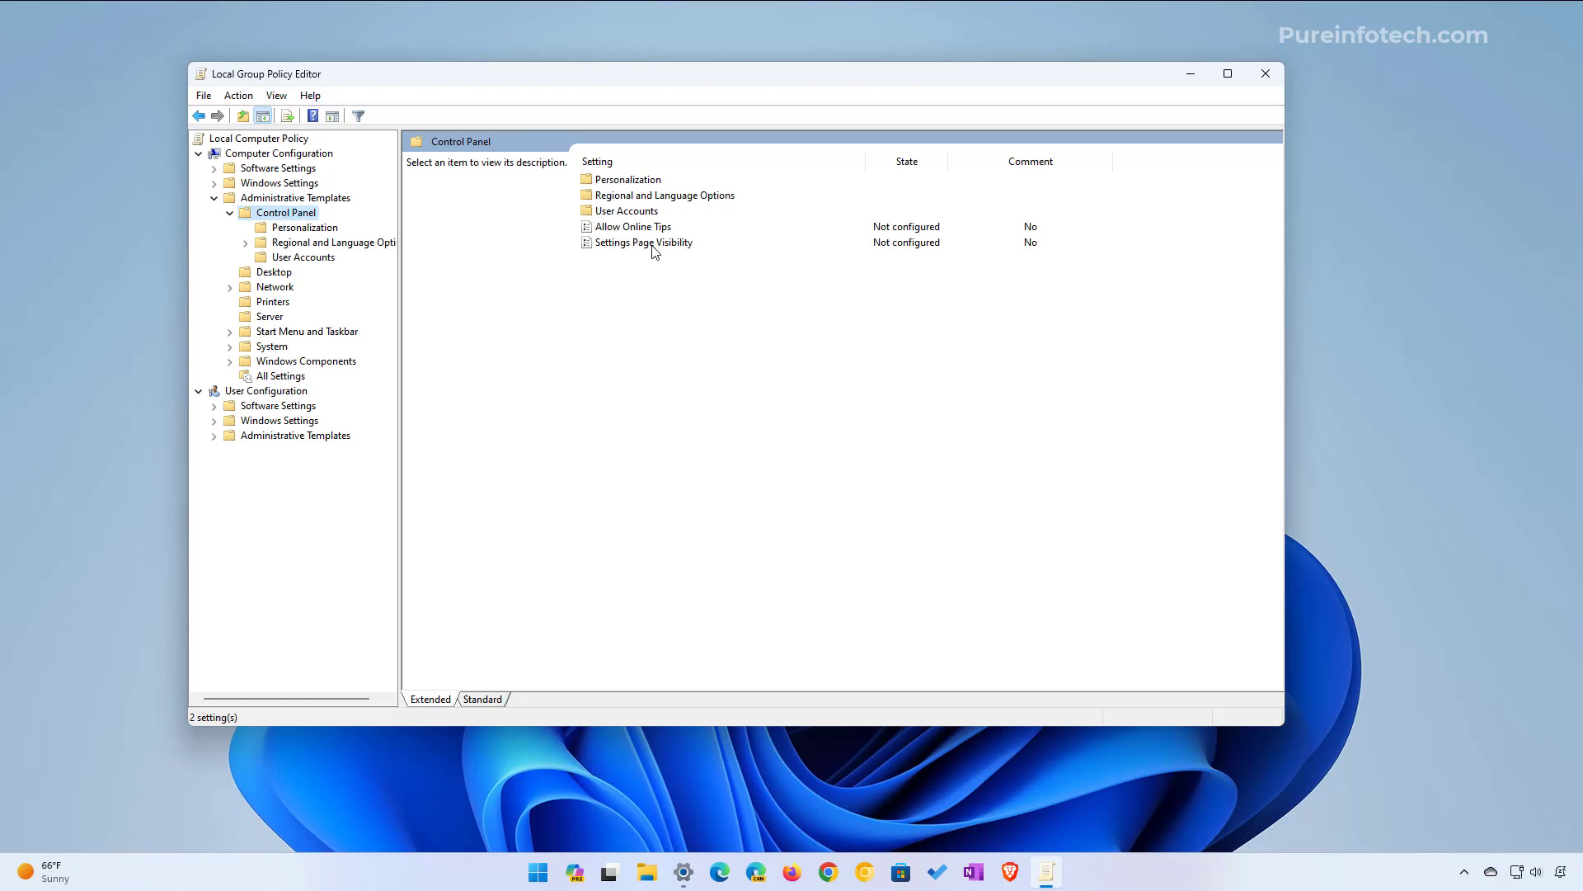
# Enable Settings Page Visibility with the Options value hide:home and apply it
pyautogui.doubleClick(642, 242)
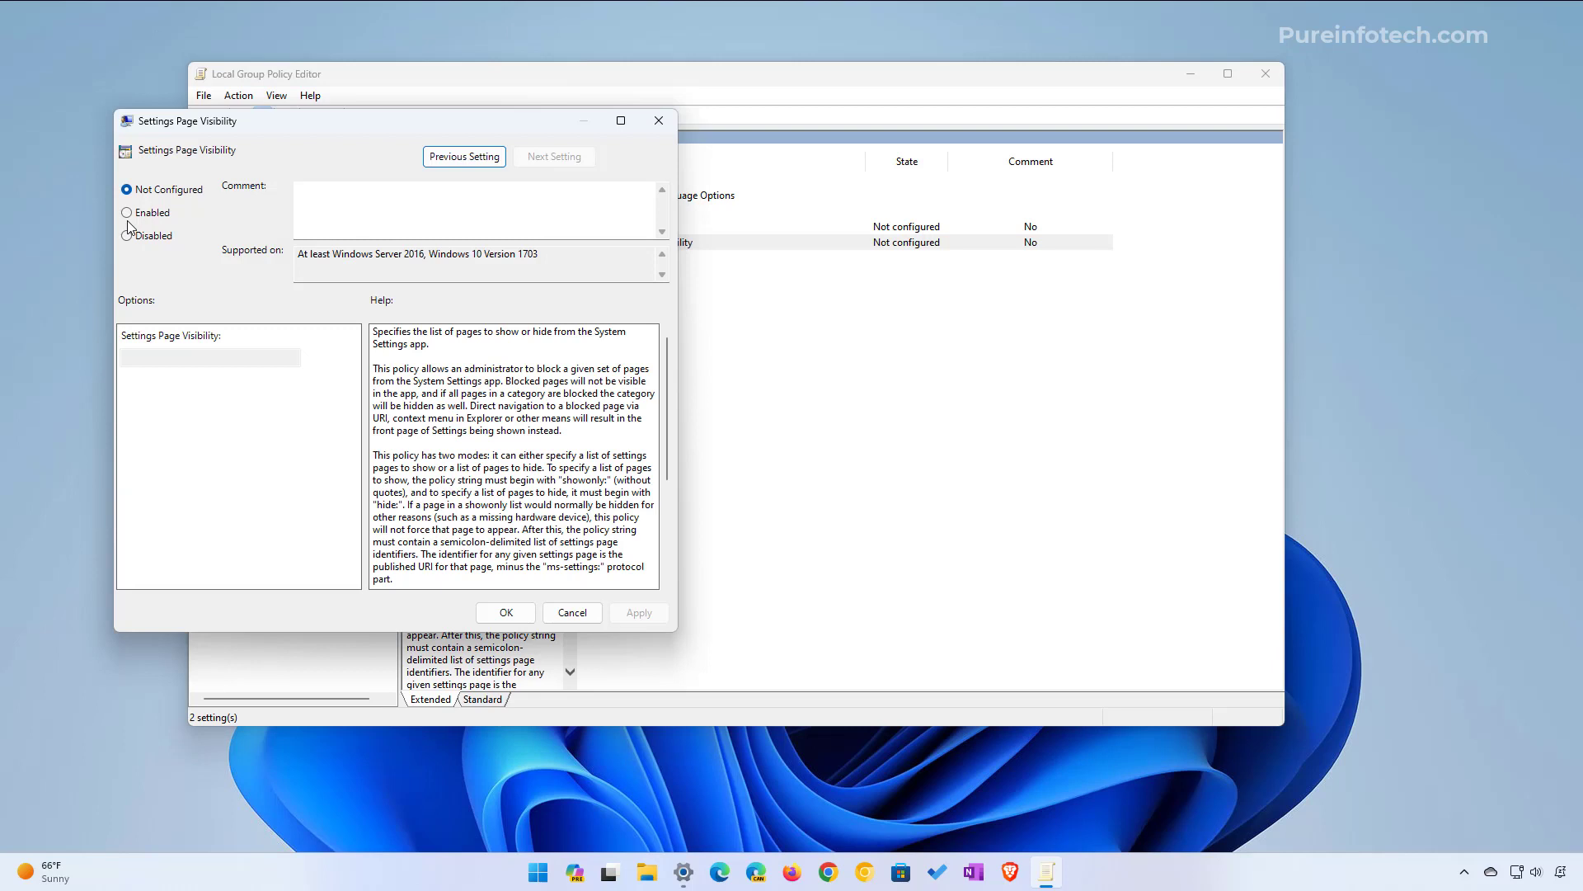
pyautogui.moveTo(129, 223)
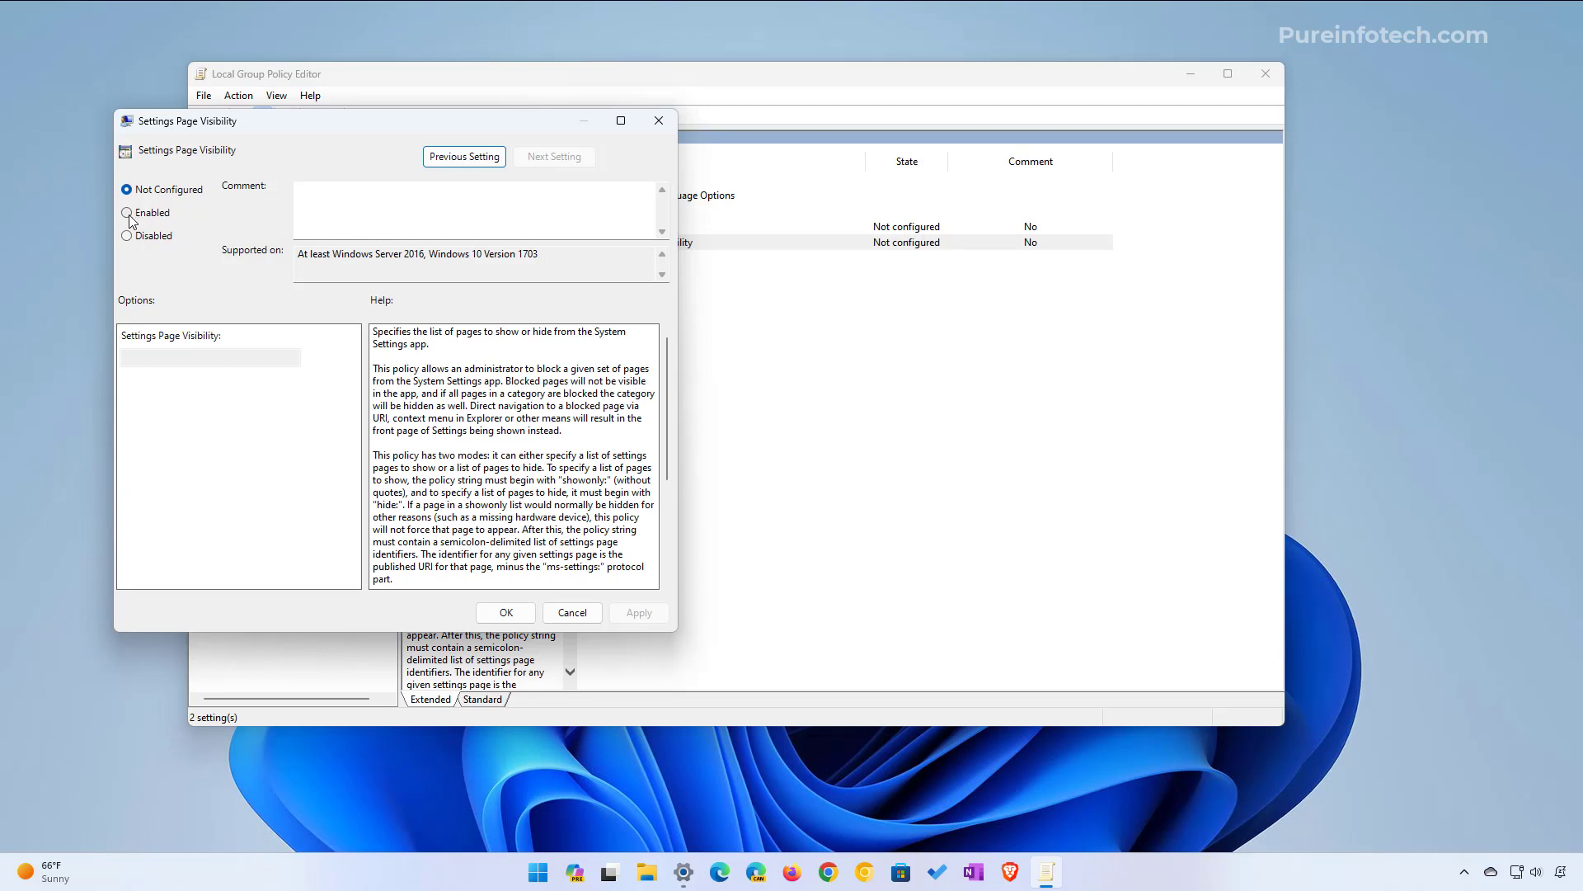
pyautogui.click(127, 213)
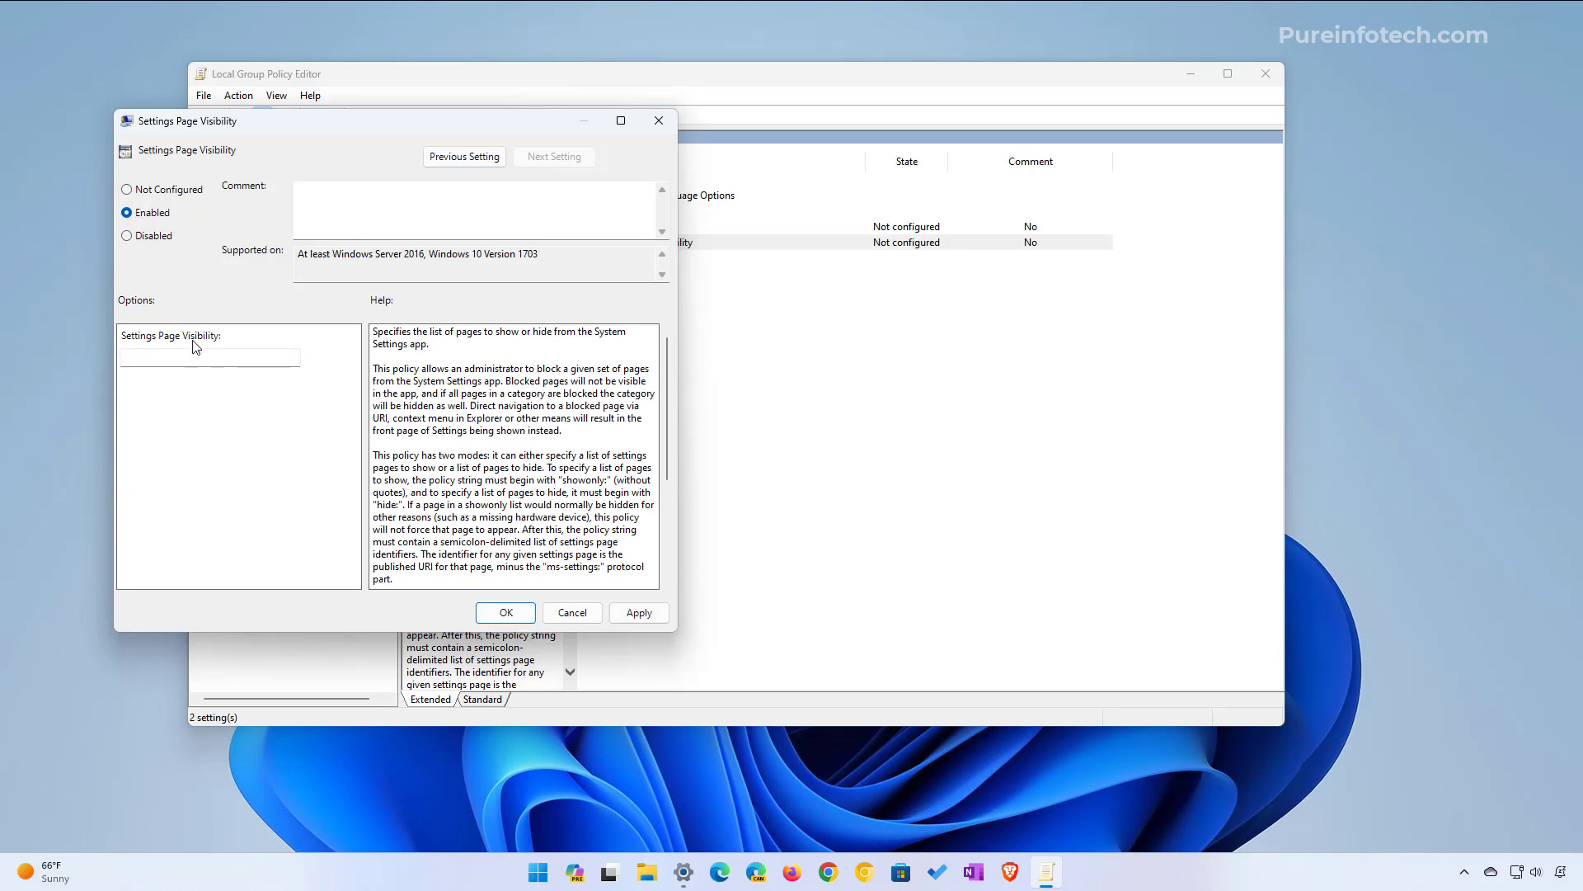
pyautogui.click(210, 356)
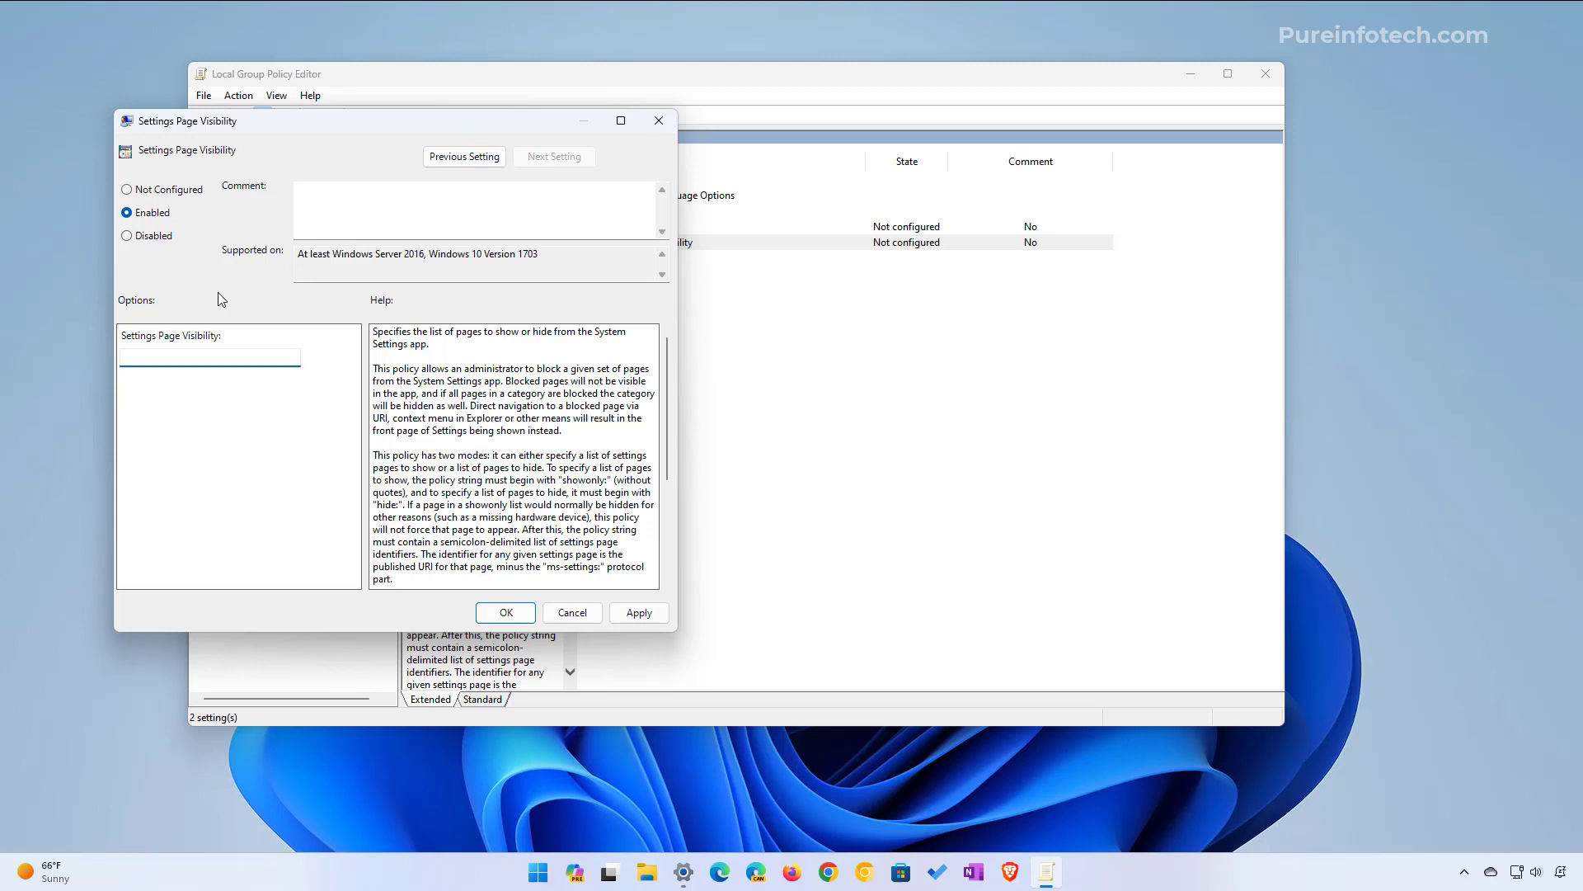
pyautogui.write('hide:')
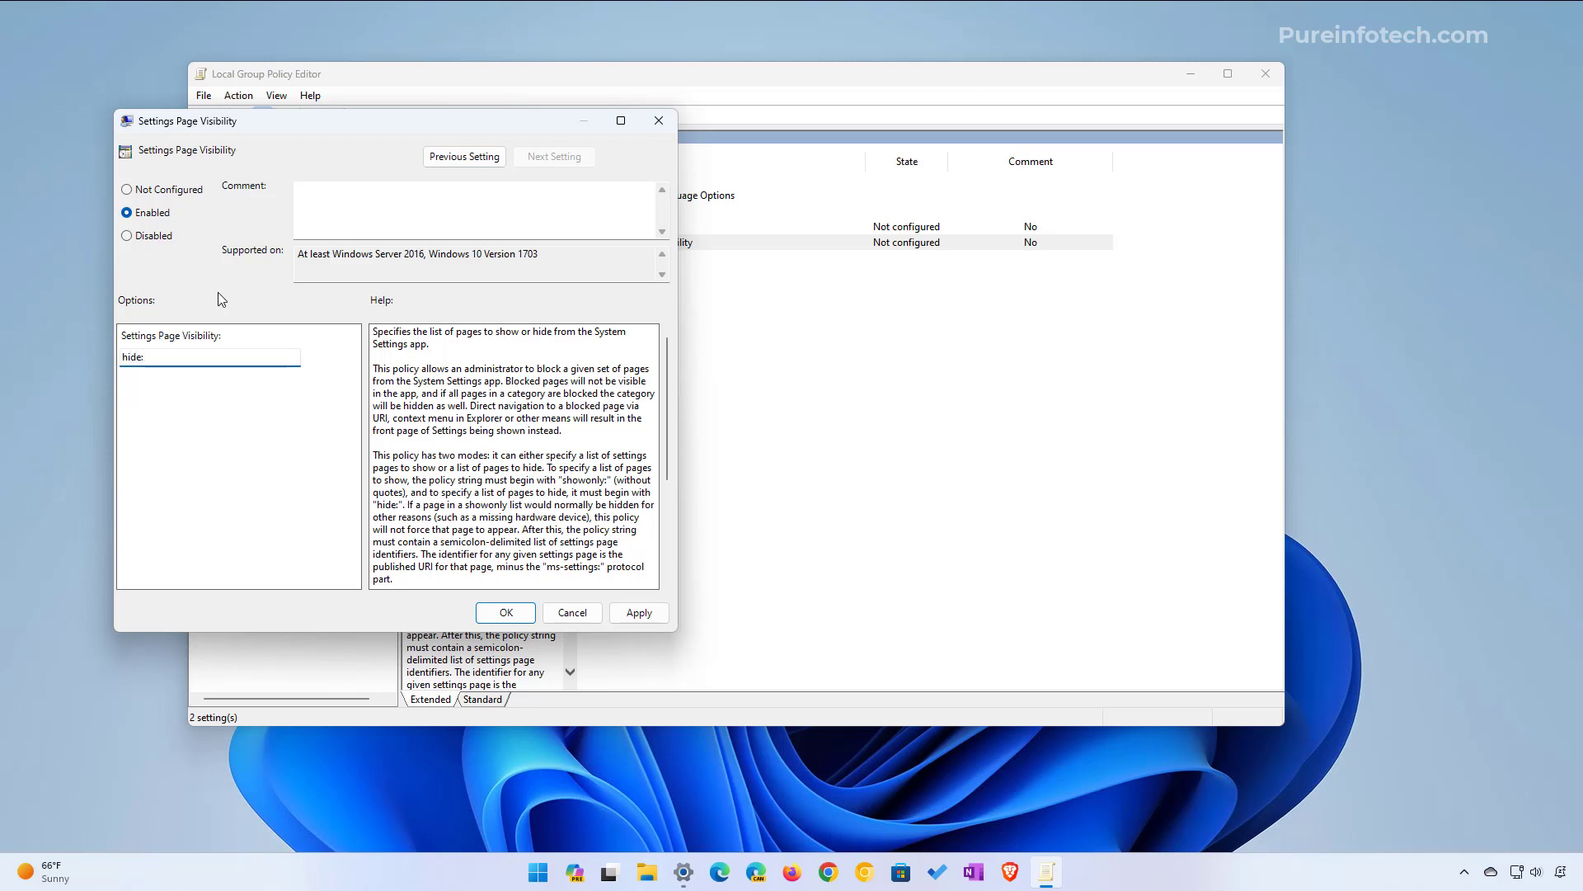
pyautogui.write('home')
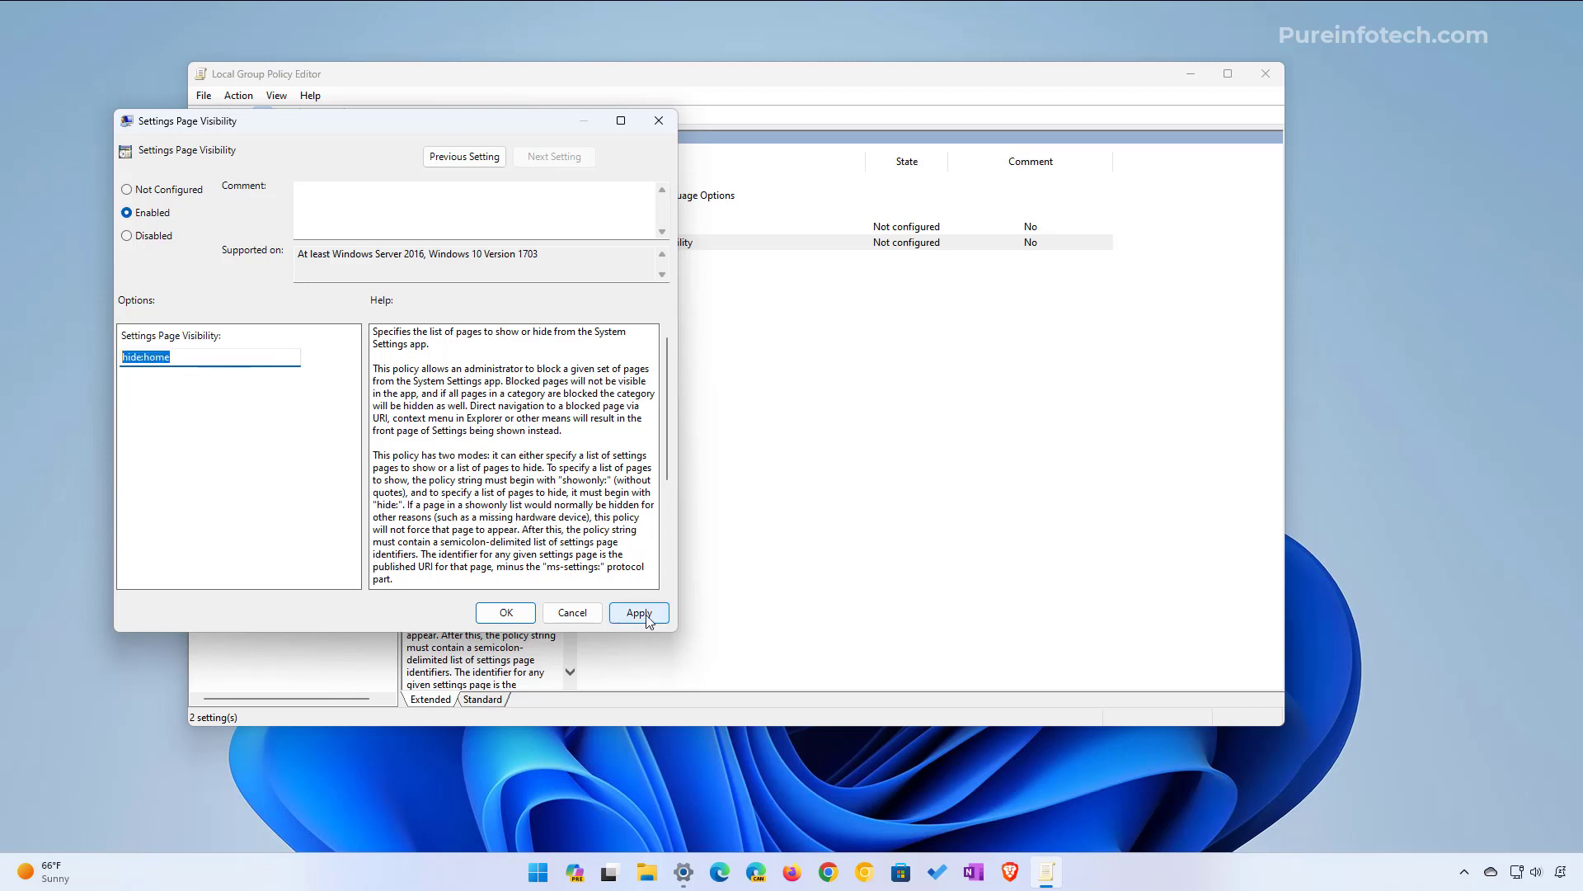
pyautogui.click(638, 611)
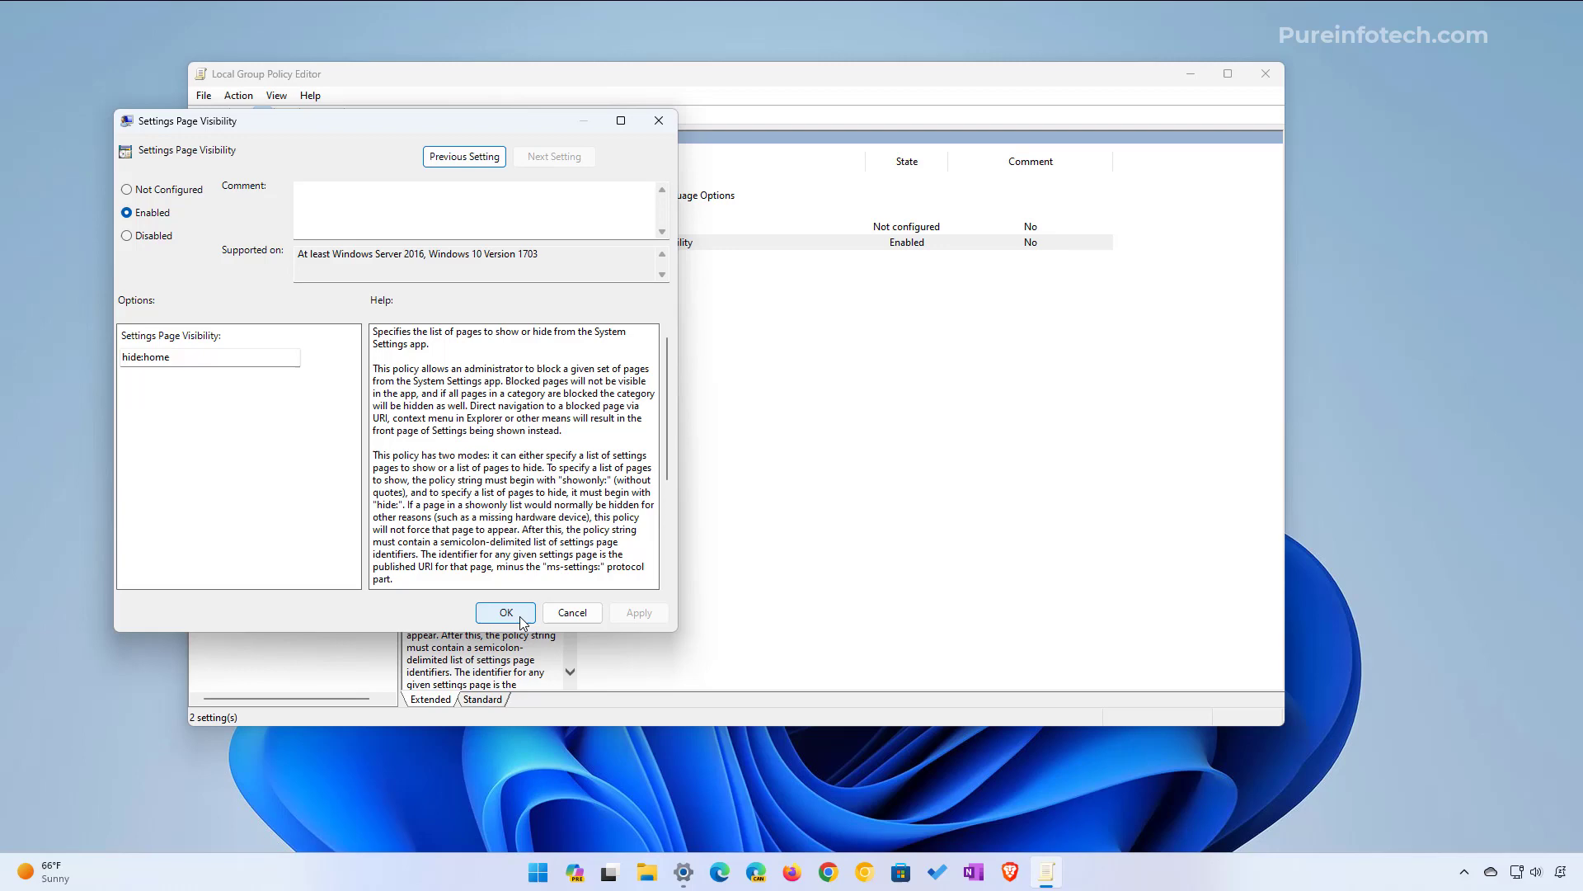
pyautogui.click(505, 614)
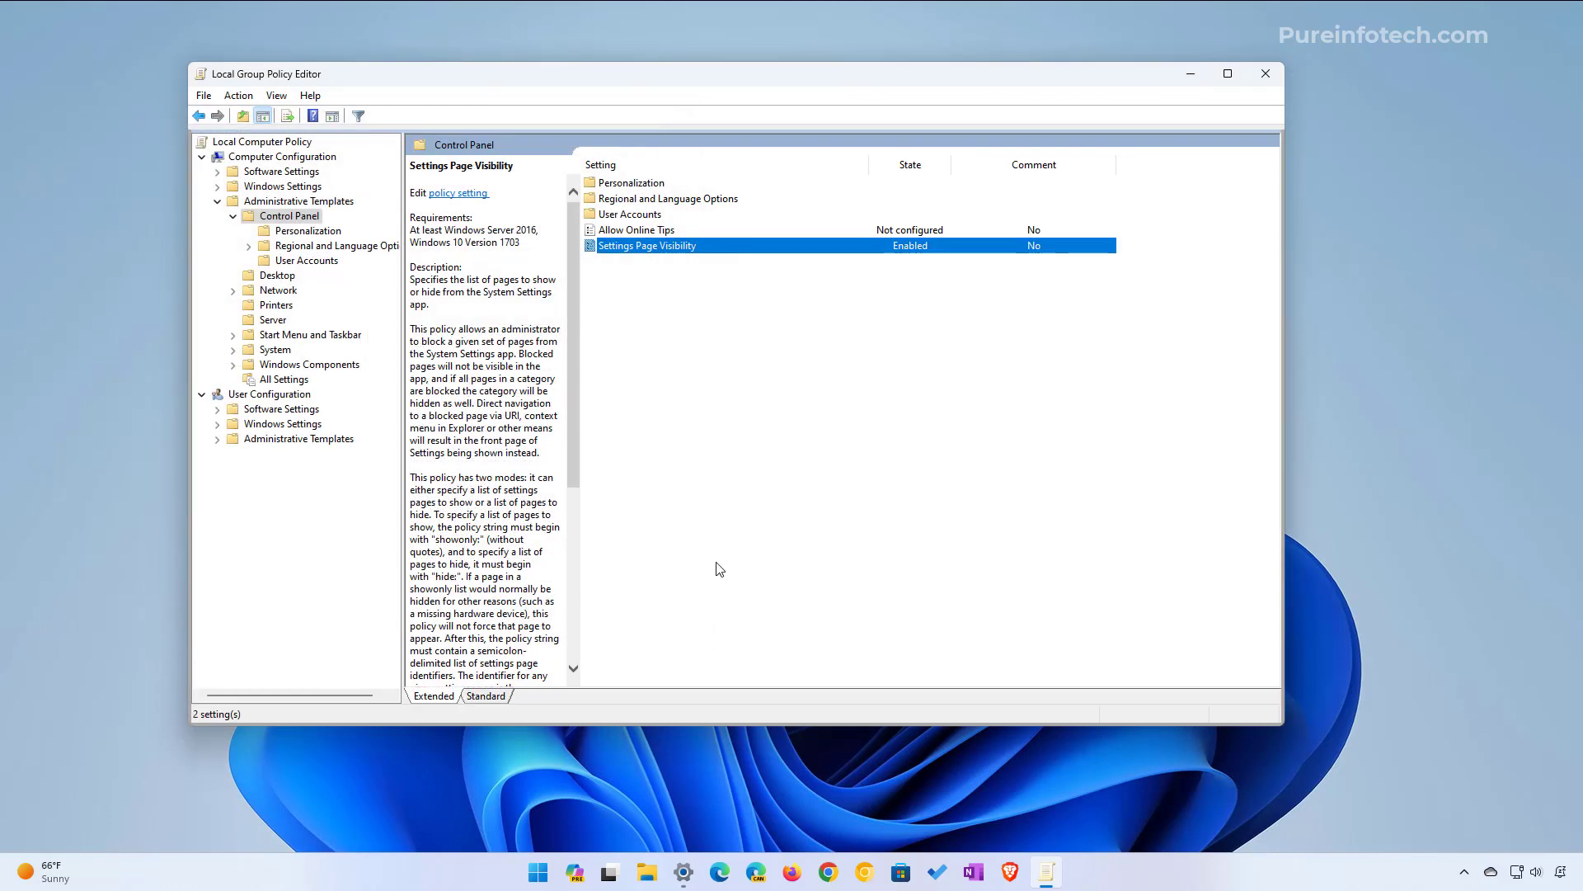
pyautogui.moveTo(683, 592)
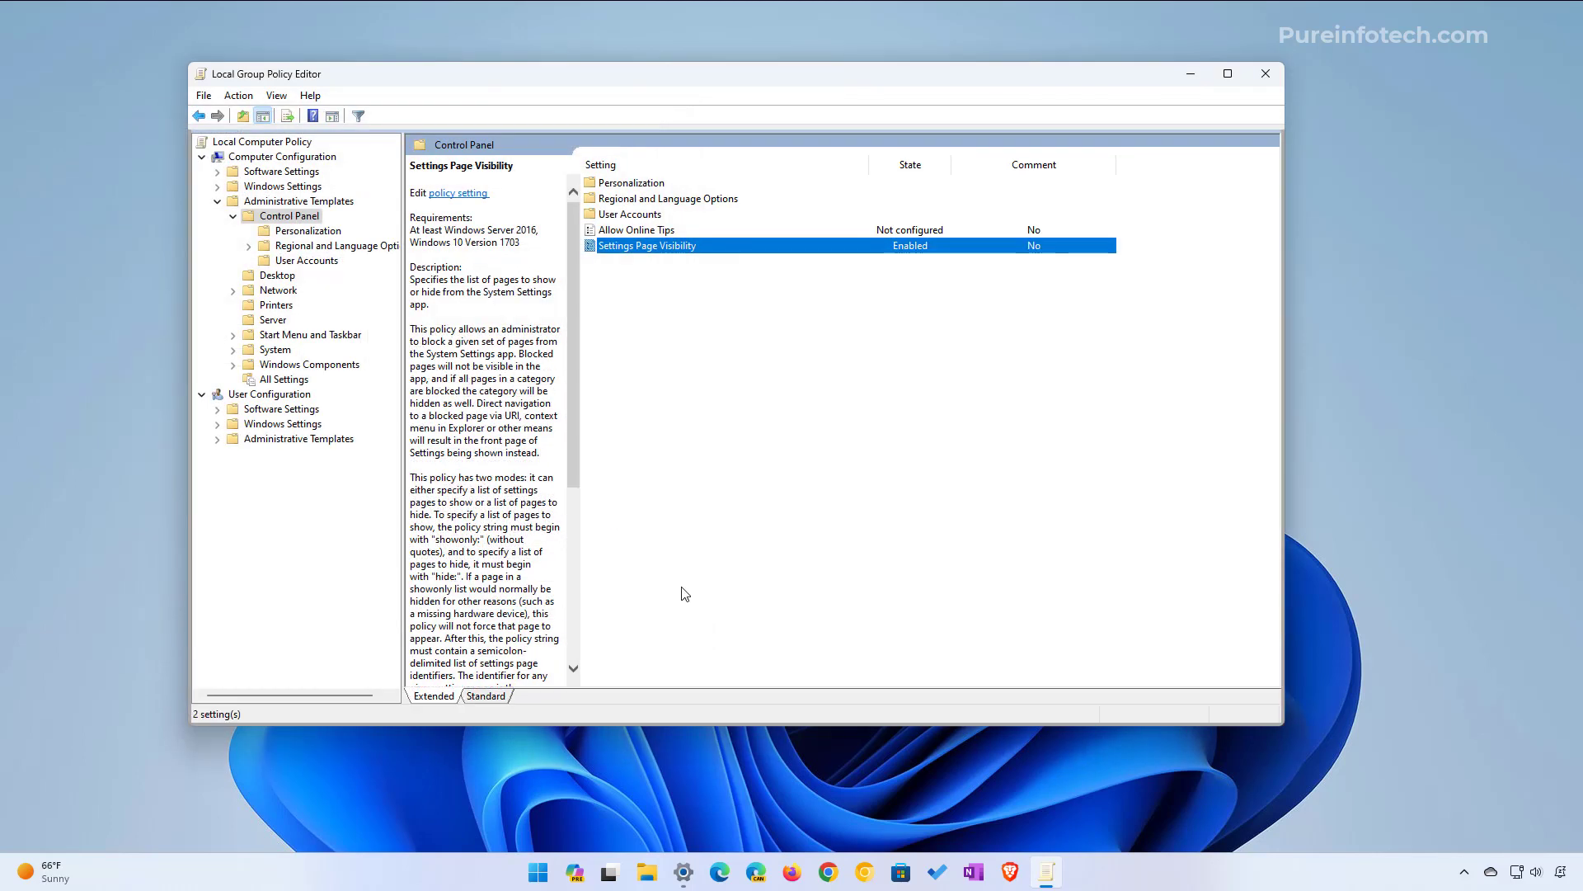
# Restart the computer from the Start power menu, then launch Settings to check its start page
pyautogui.click(538, 871)
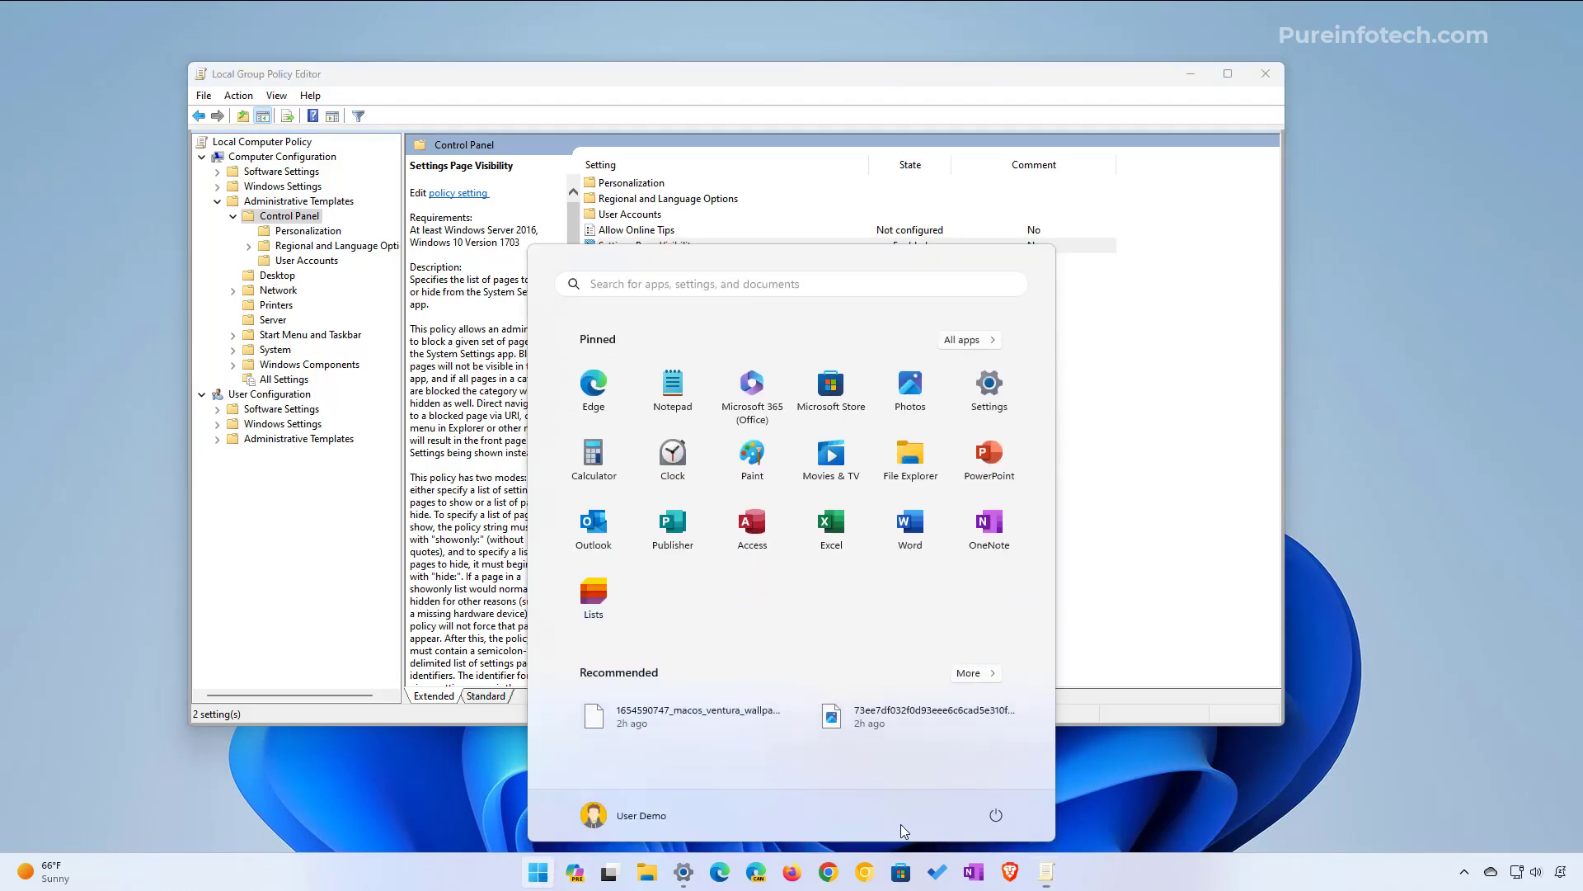
pyautogui.click(994, 814)
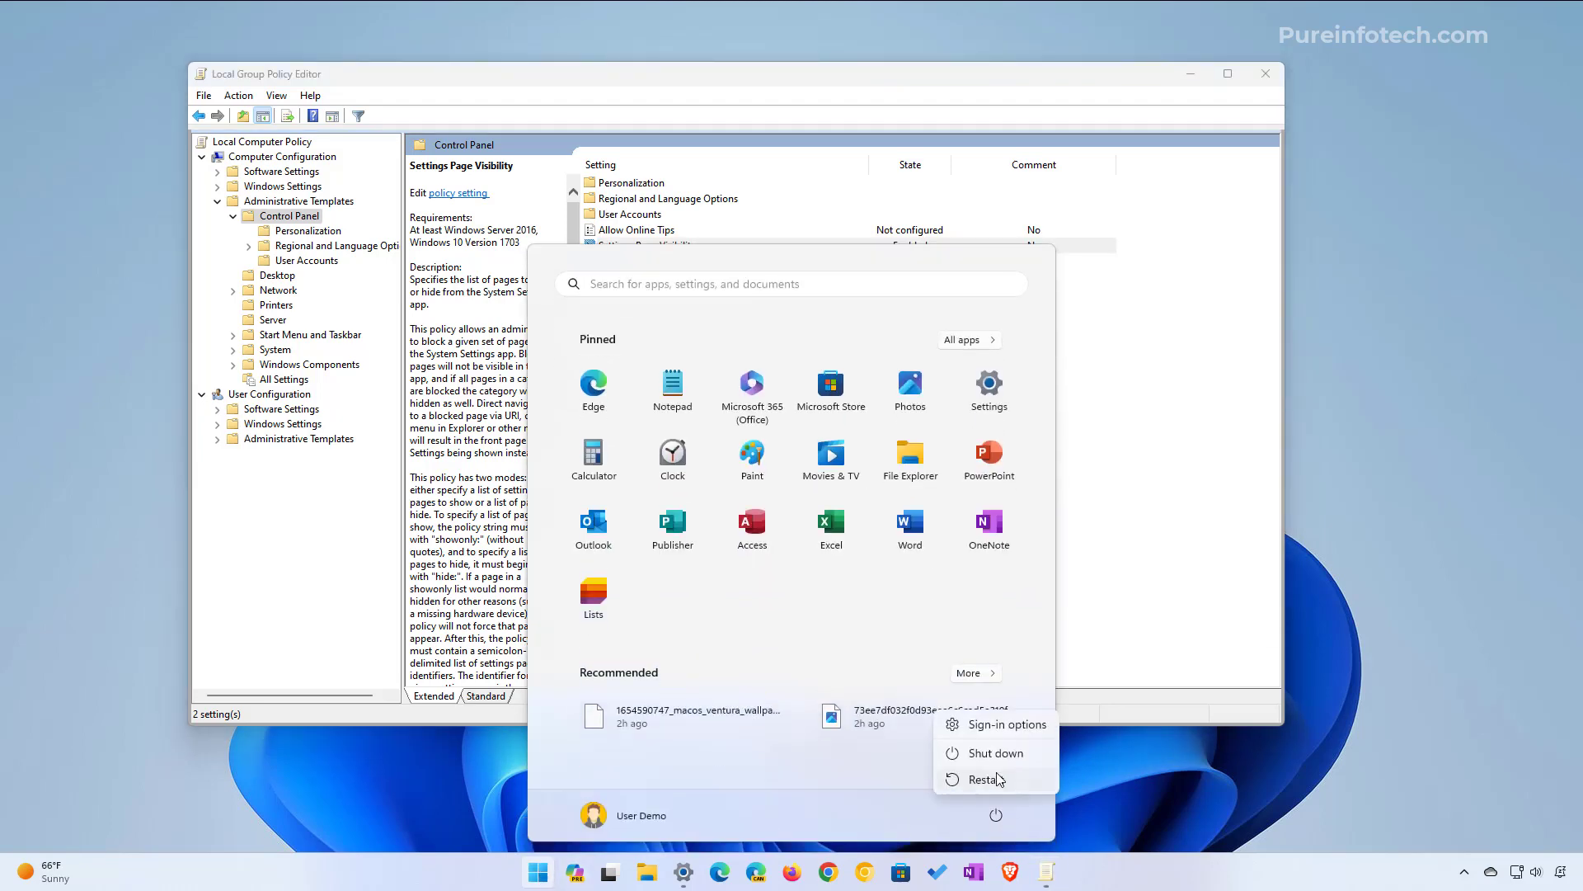
pyautogui.click(983, 779)
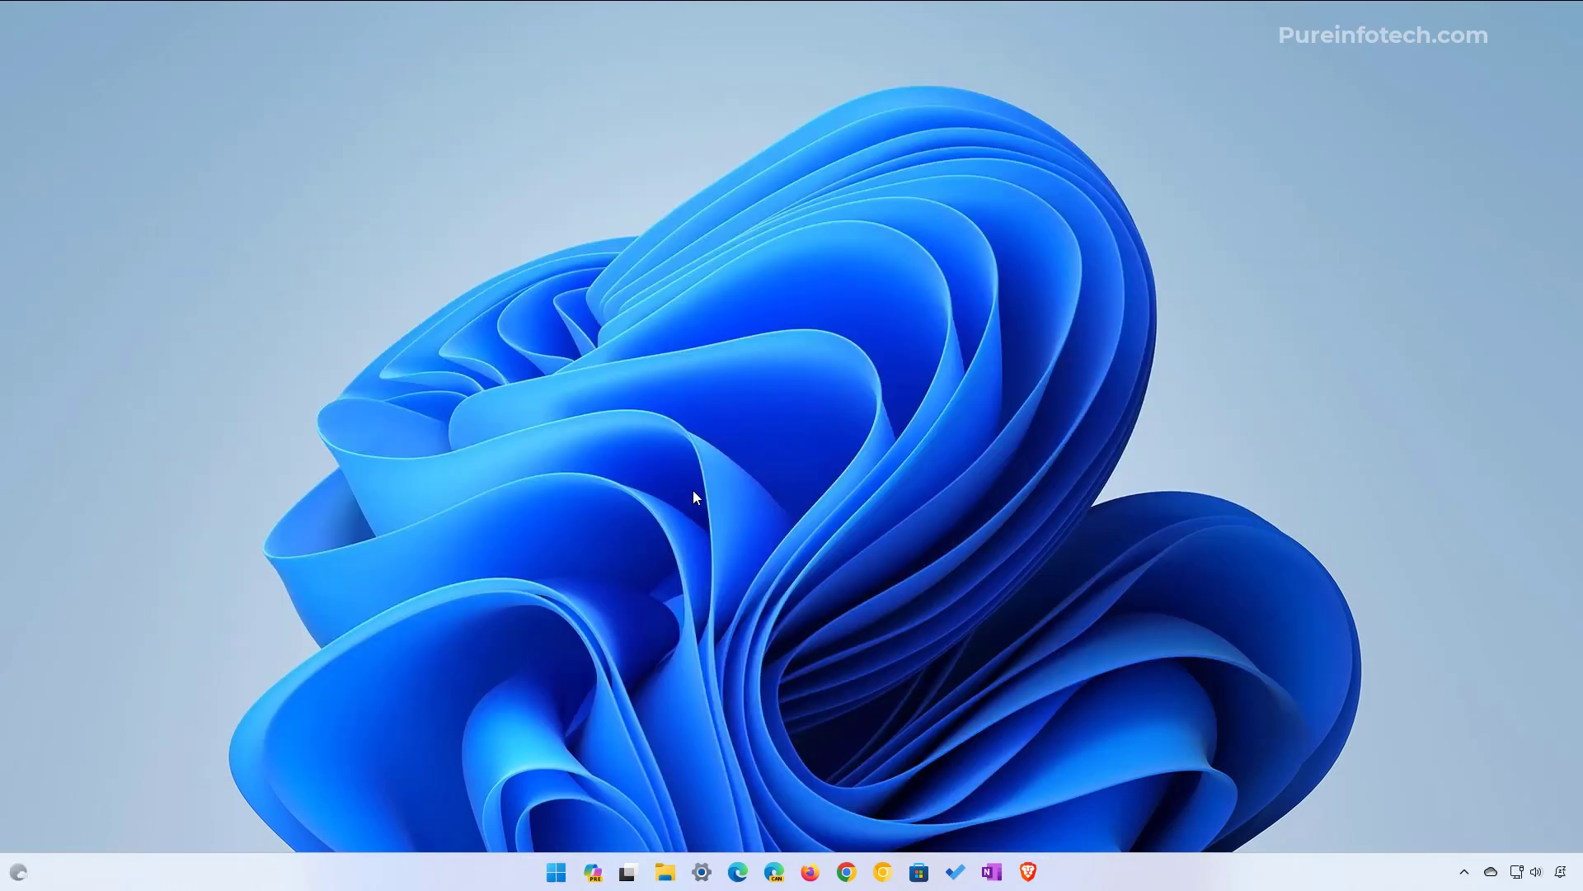
pyautogui.click(699, 871)
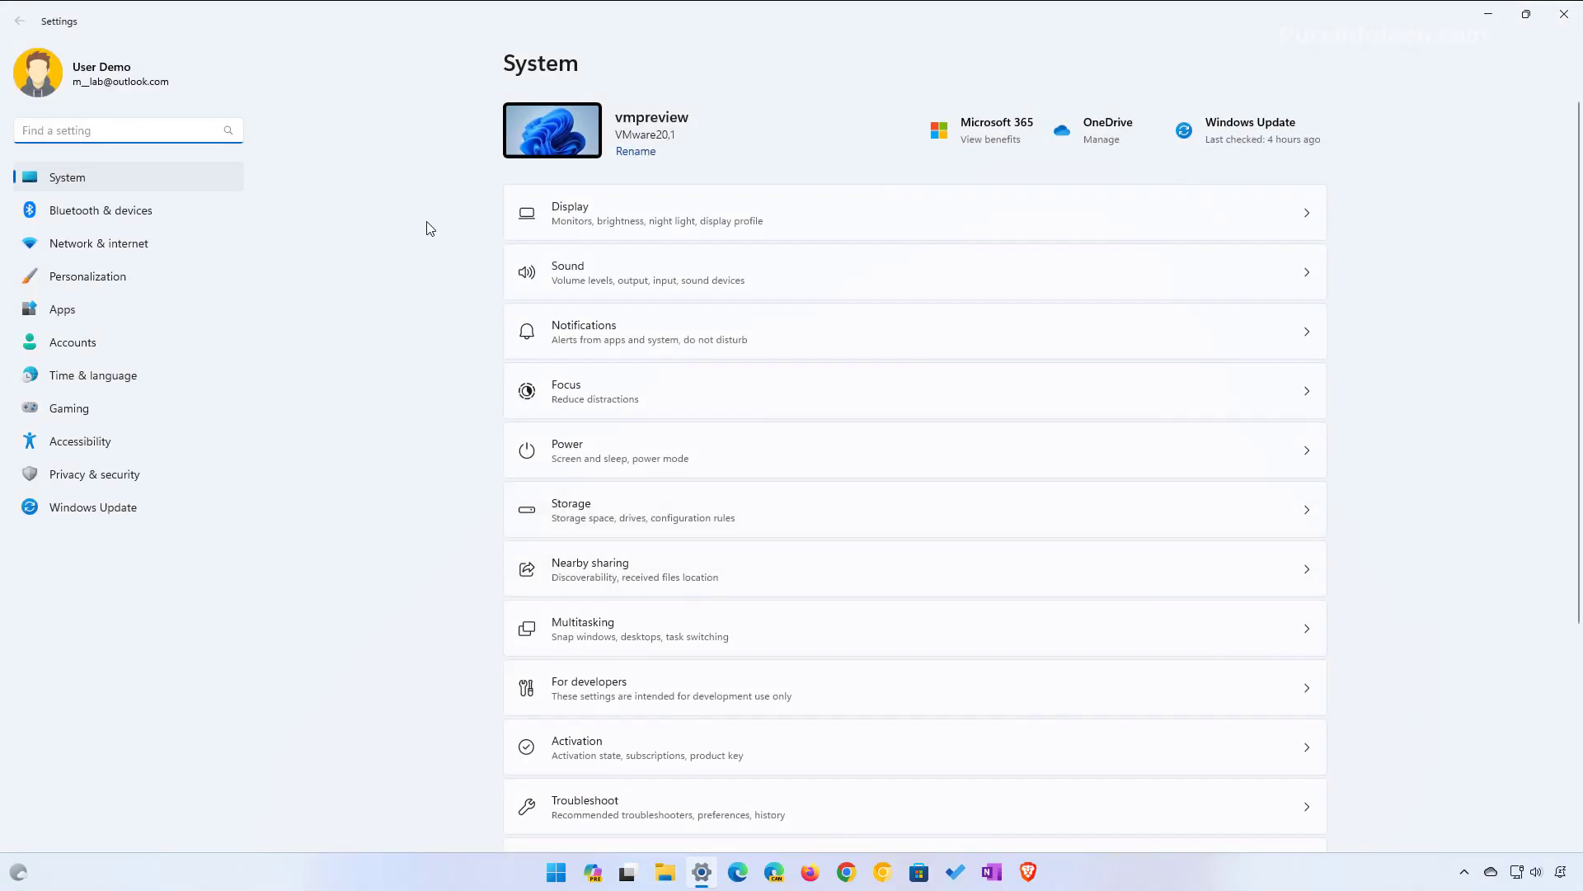
pyautogui.moveTo(110, 183)
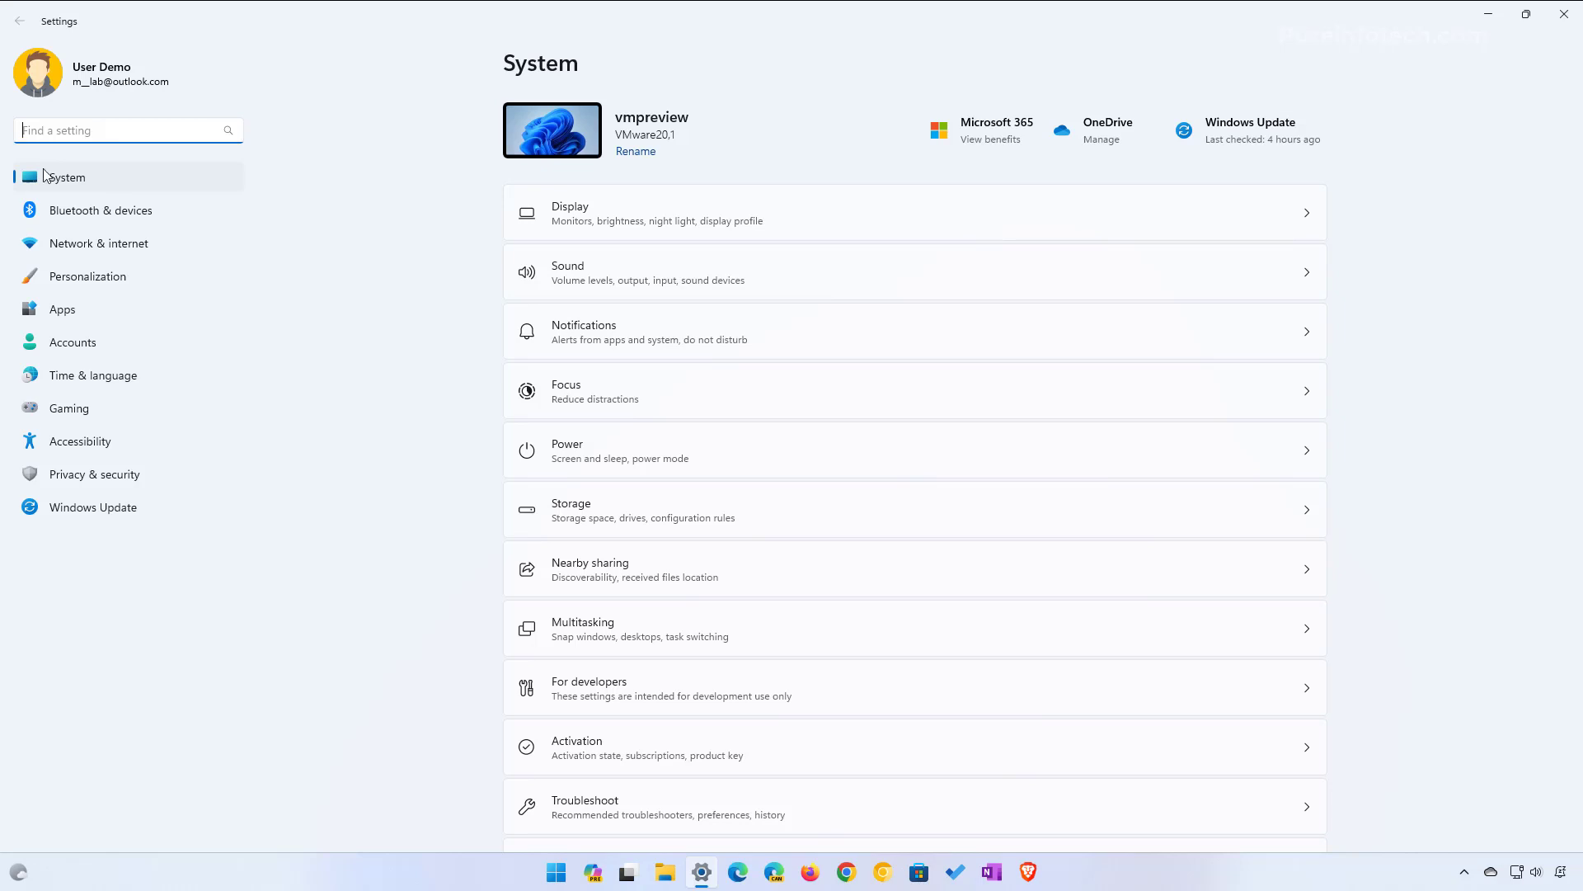
pyautogui.moveTo(129, 190)
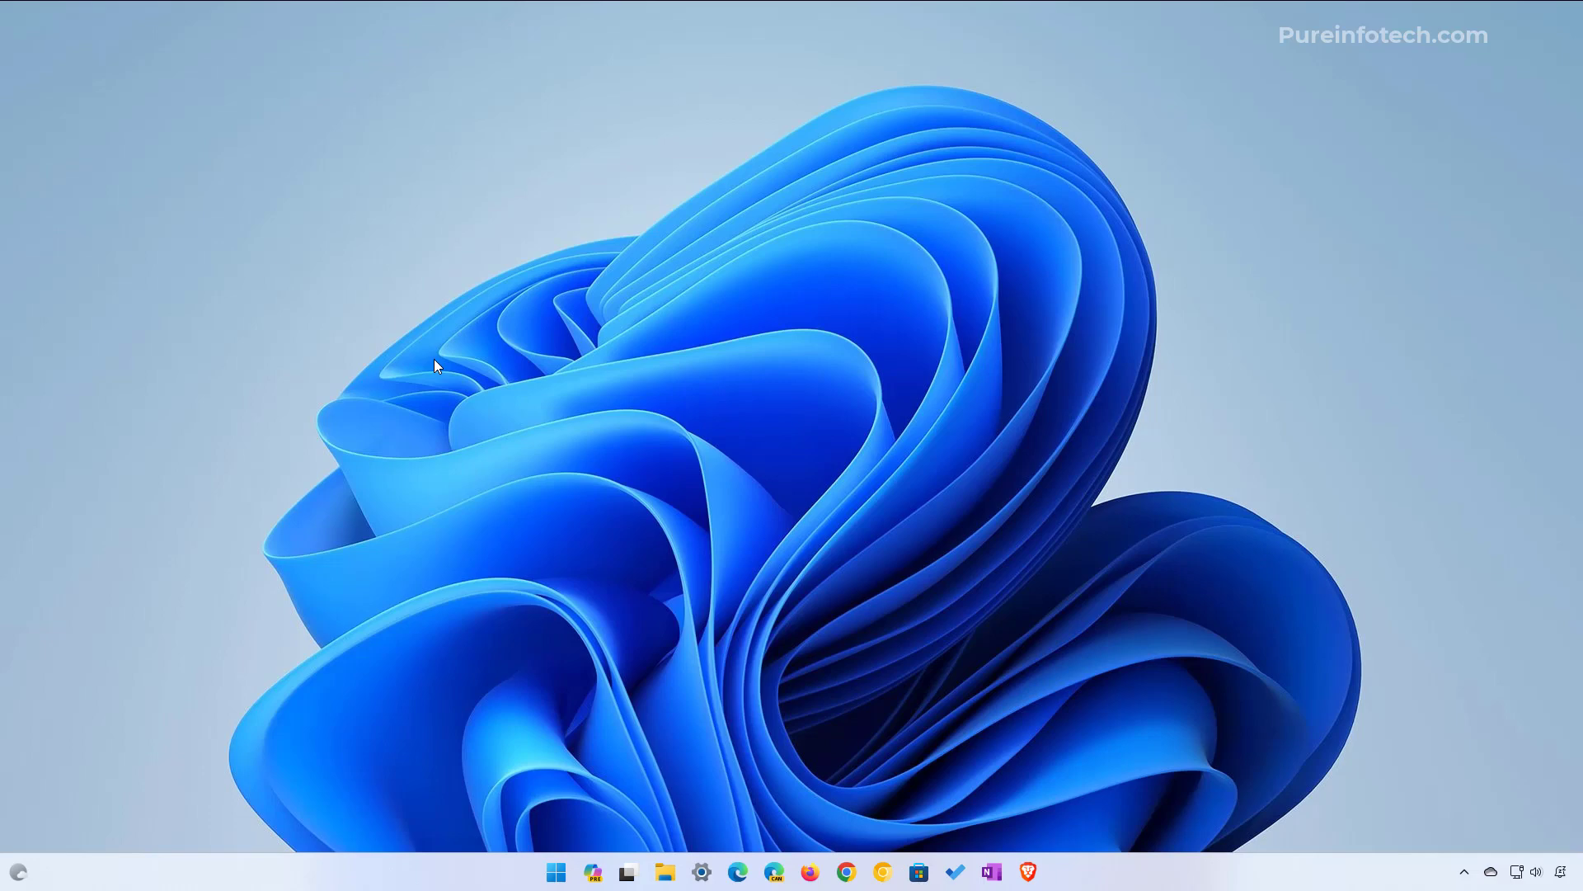
pyautogui.click(556, 871)
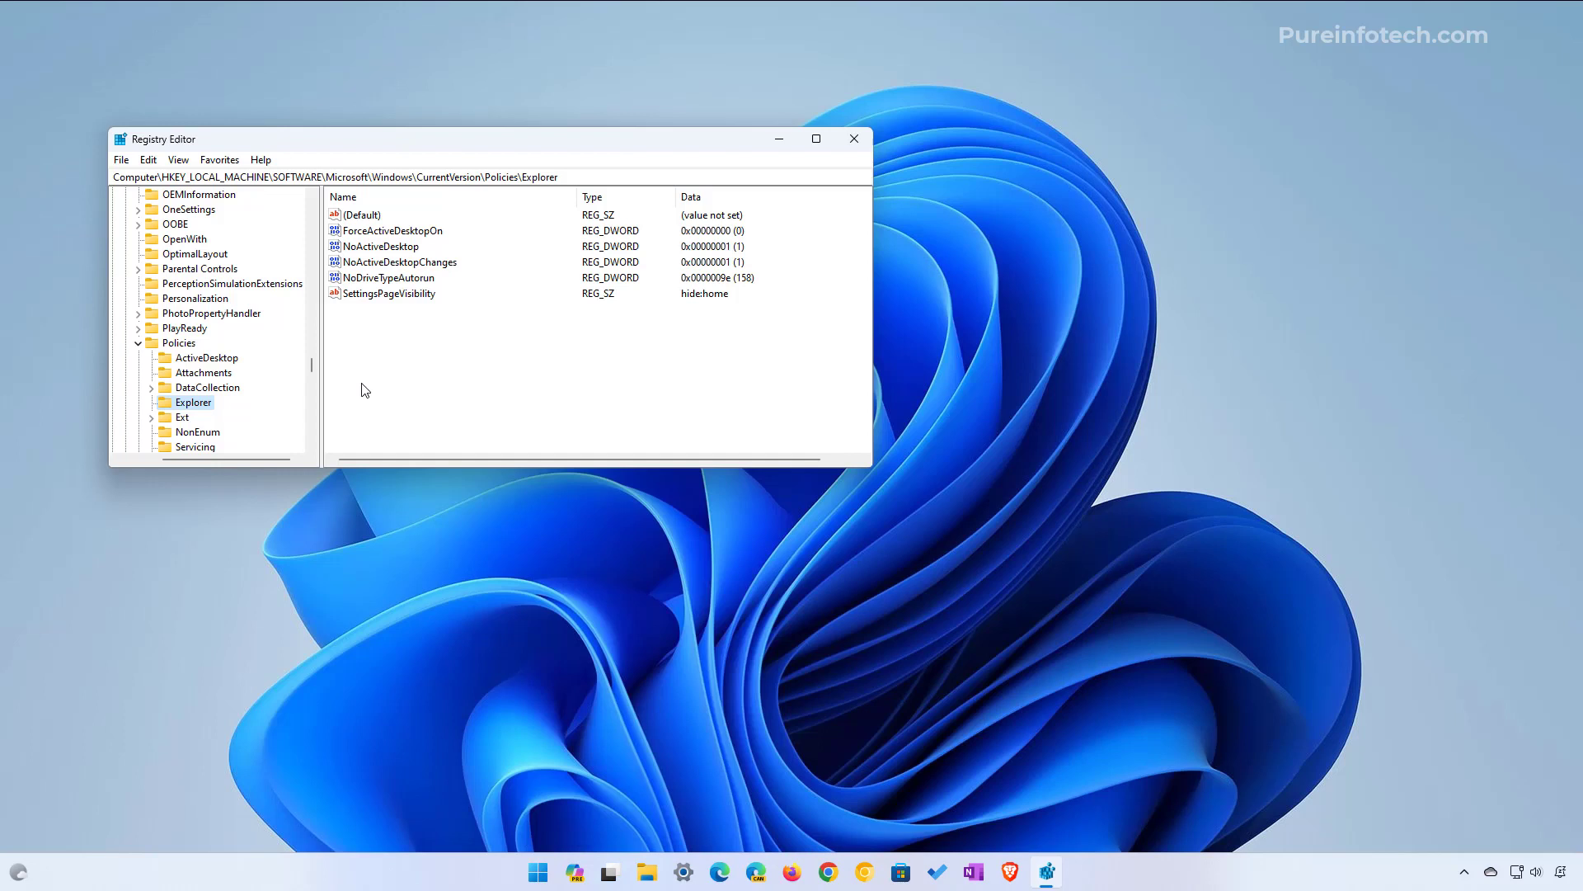
pyautogui.moveTo(269, 184)
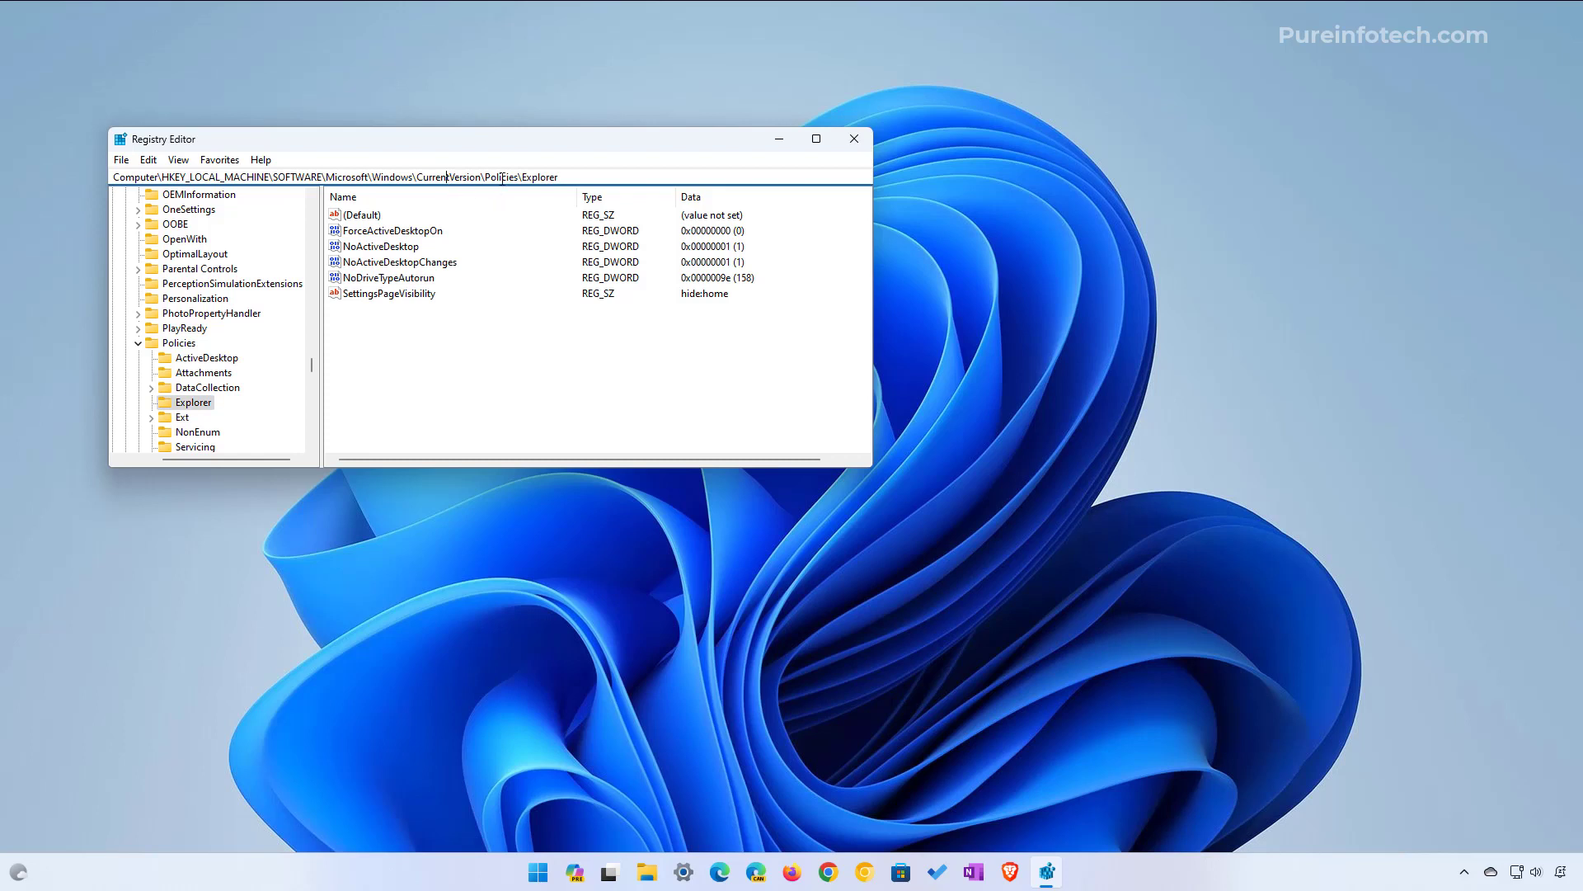
pyautogui.moveTo(205, 411)
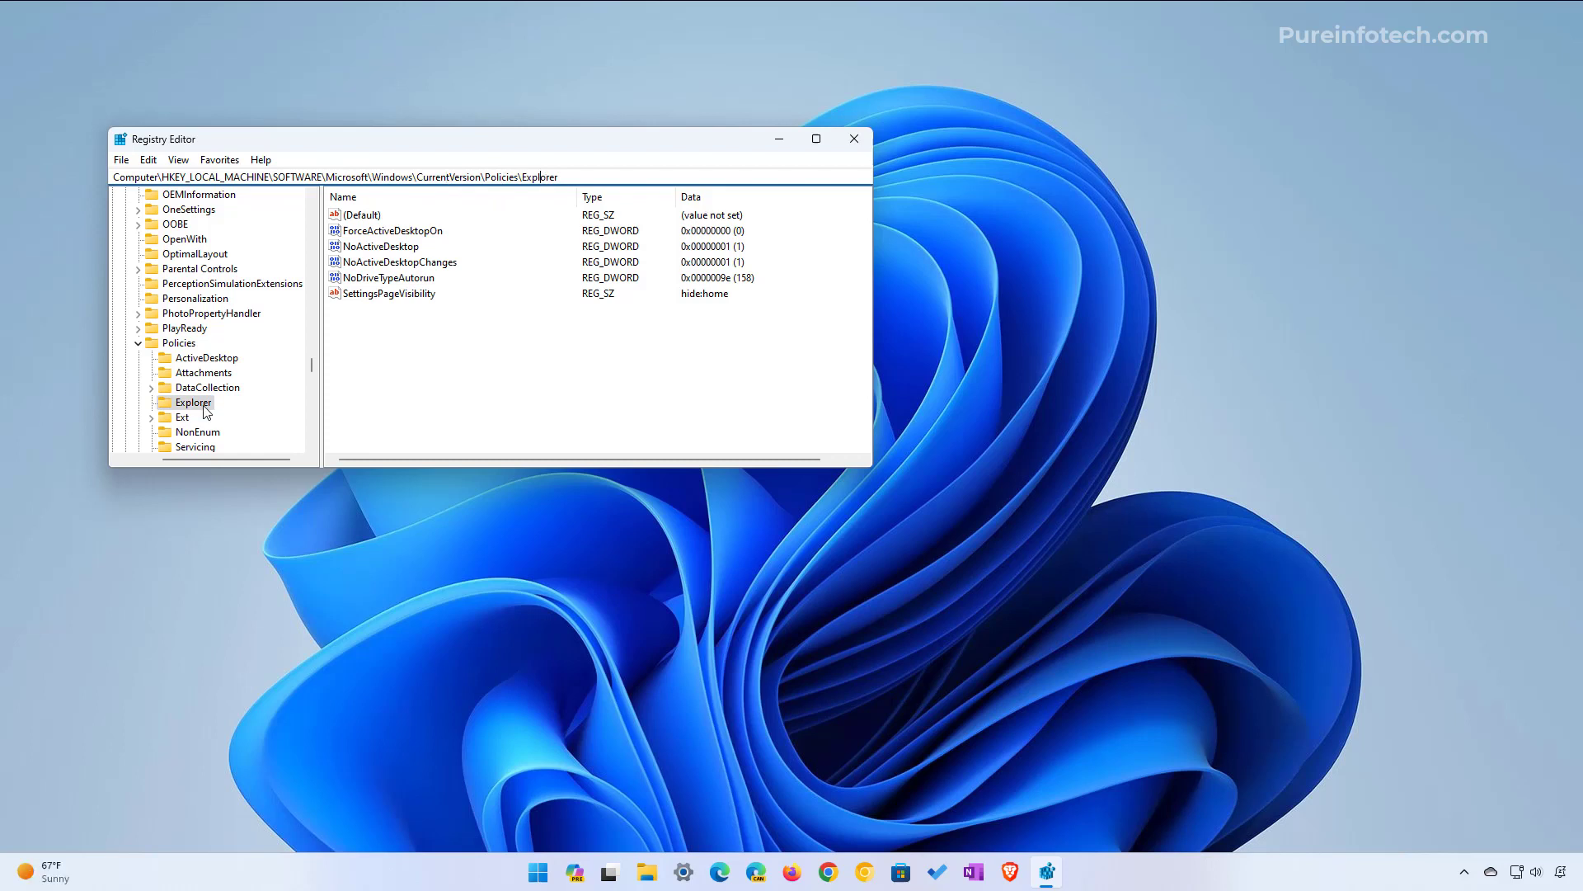
pyautogui.rightClick(193, 402)
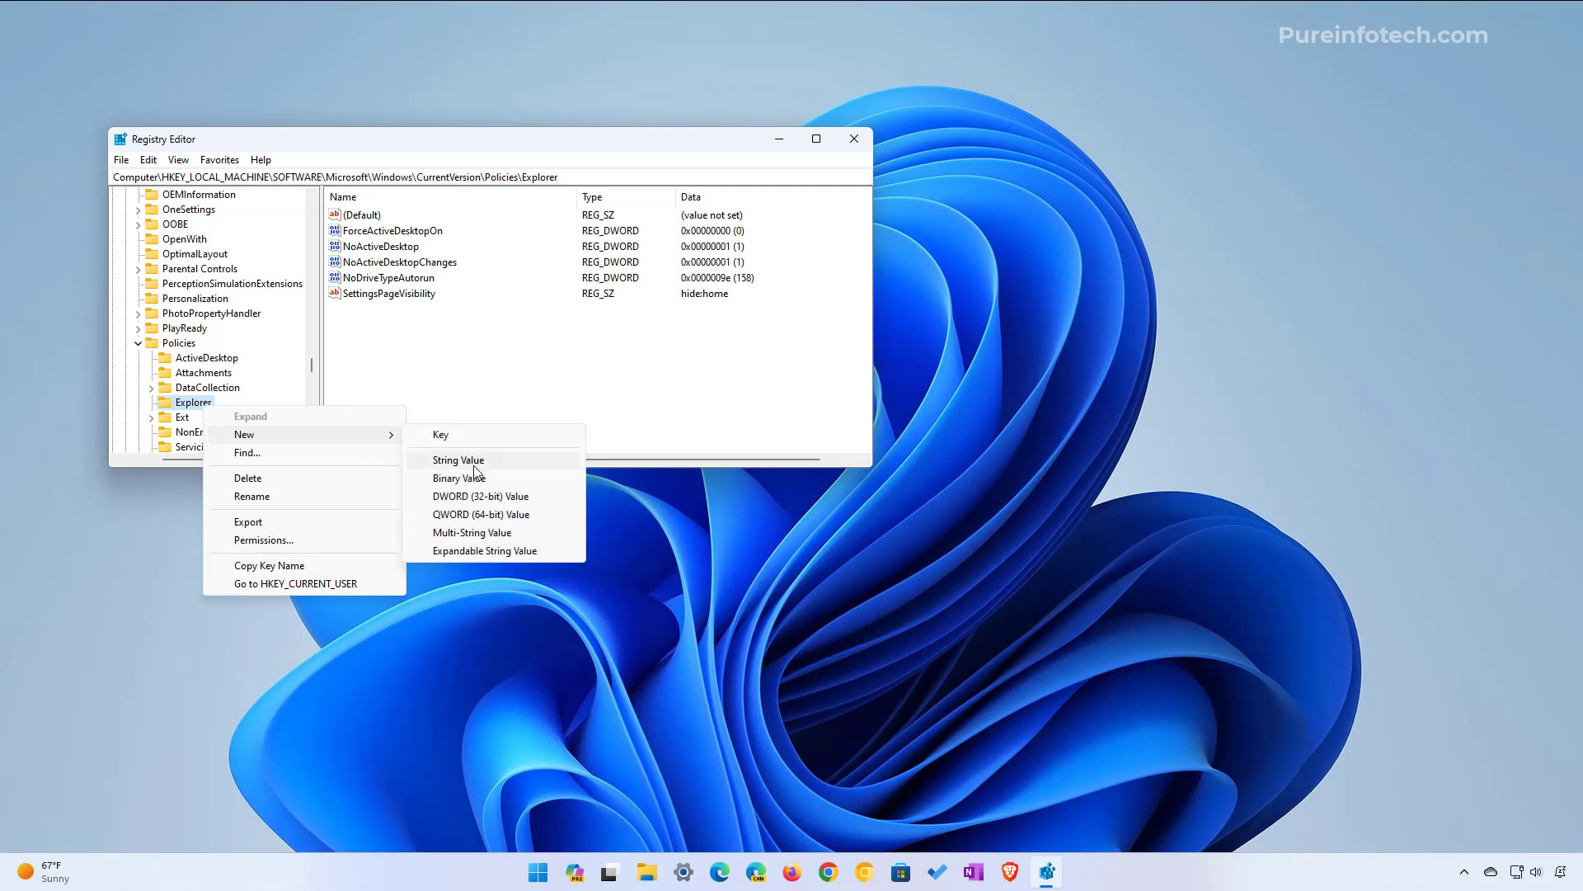
pyautogui.click(457, 460)
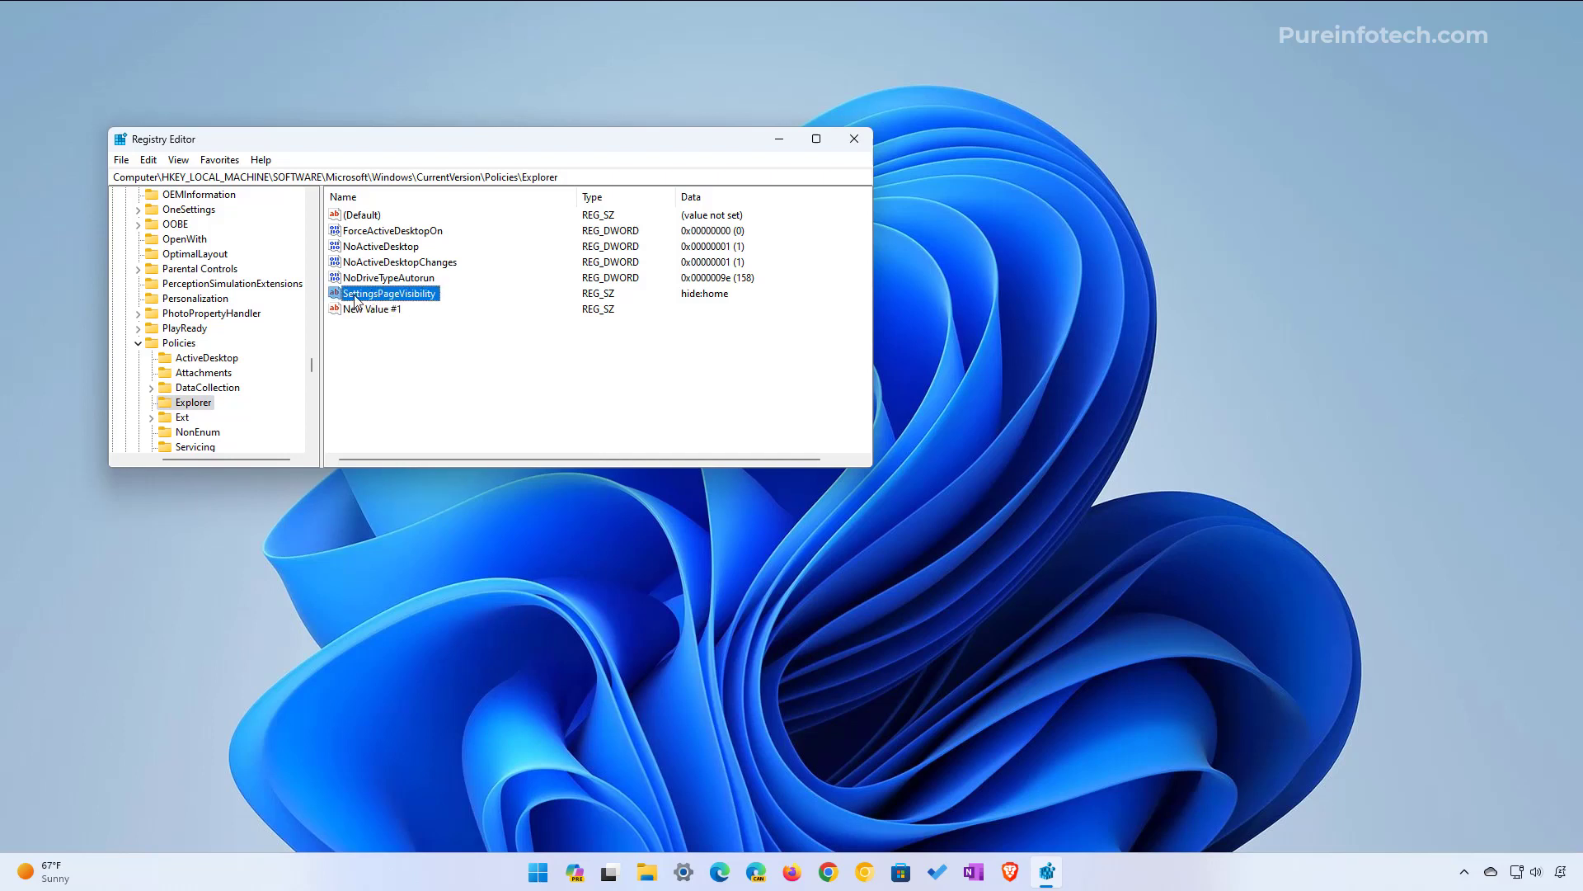
pyautogui.click(371, 308)
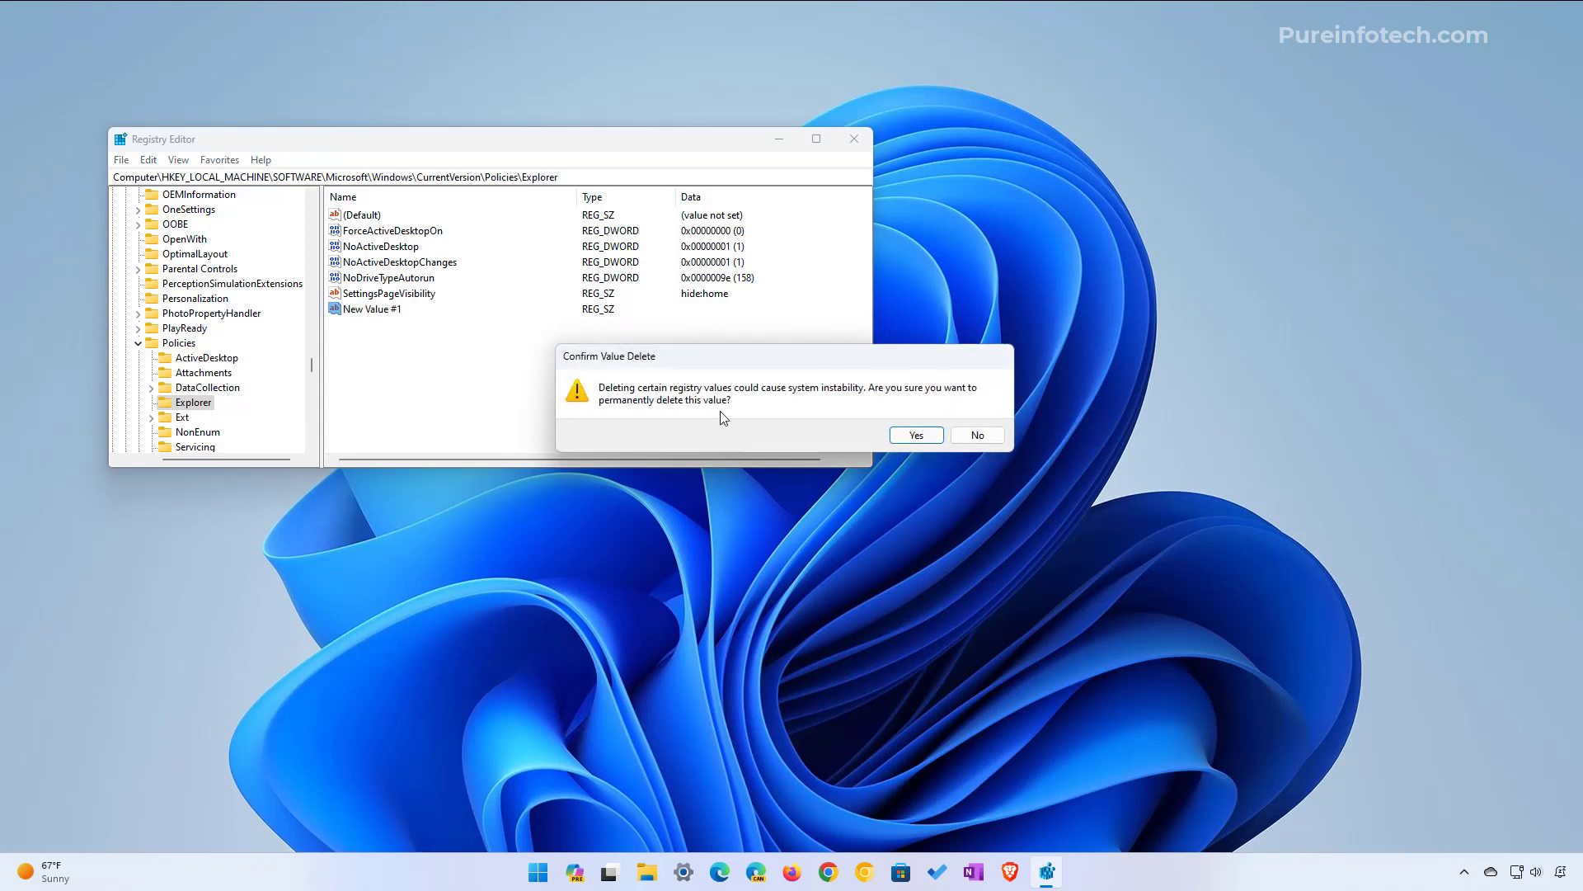
pyautogui.click(913, 434)
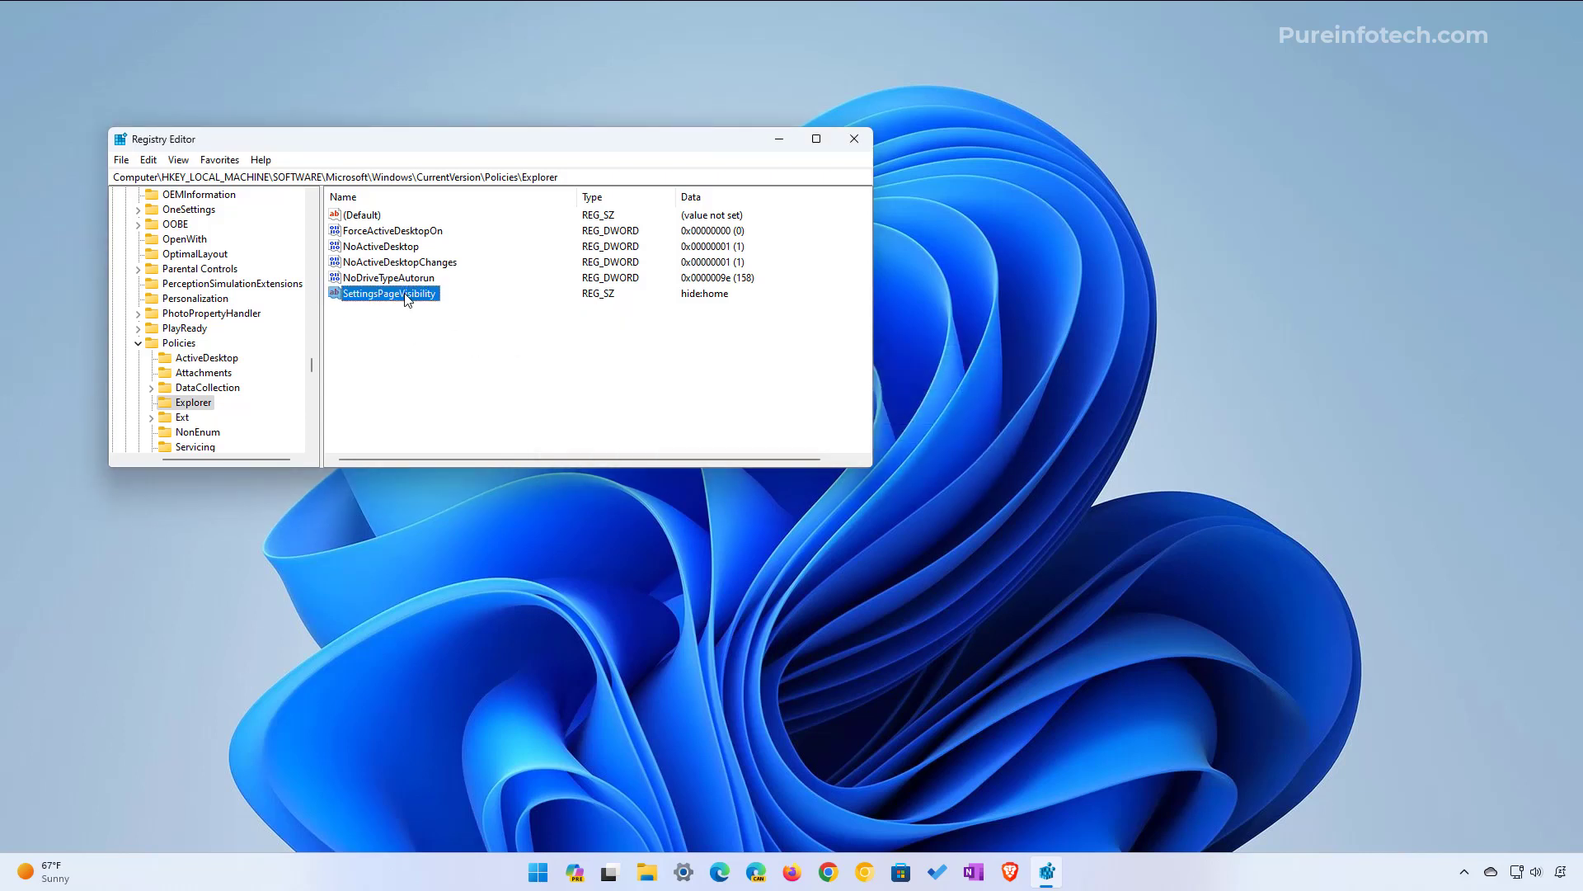
pyautogui.doubleClick(389, 294)
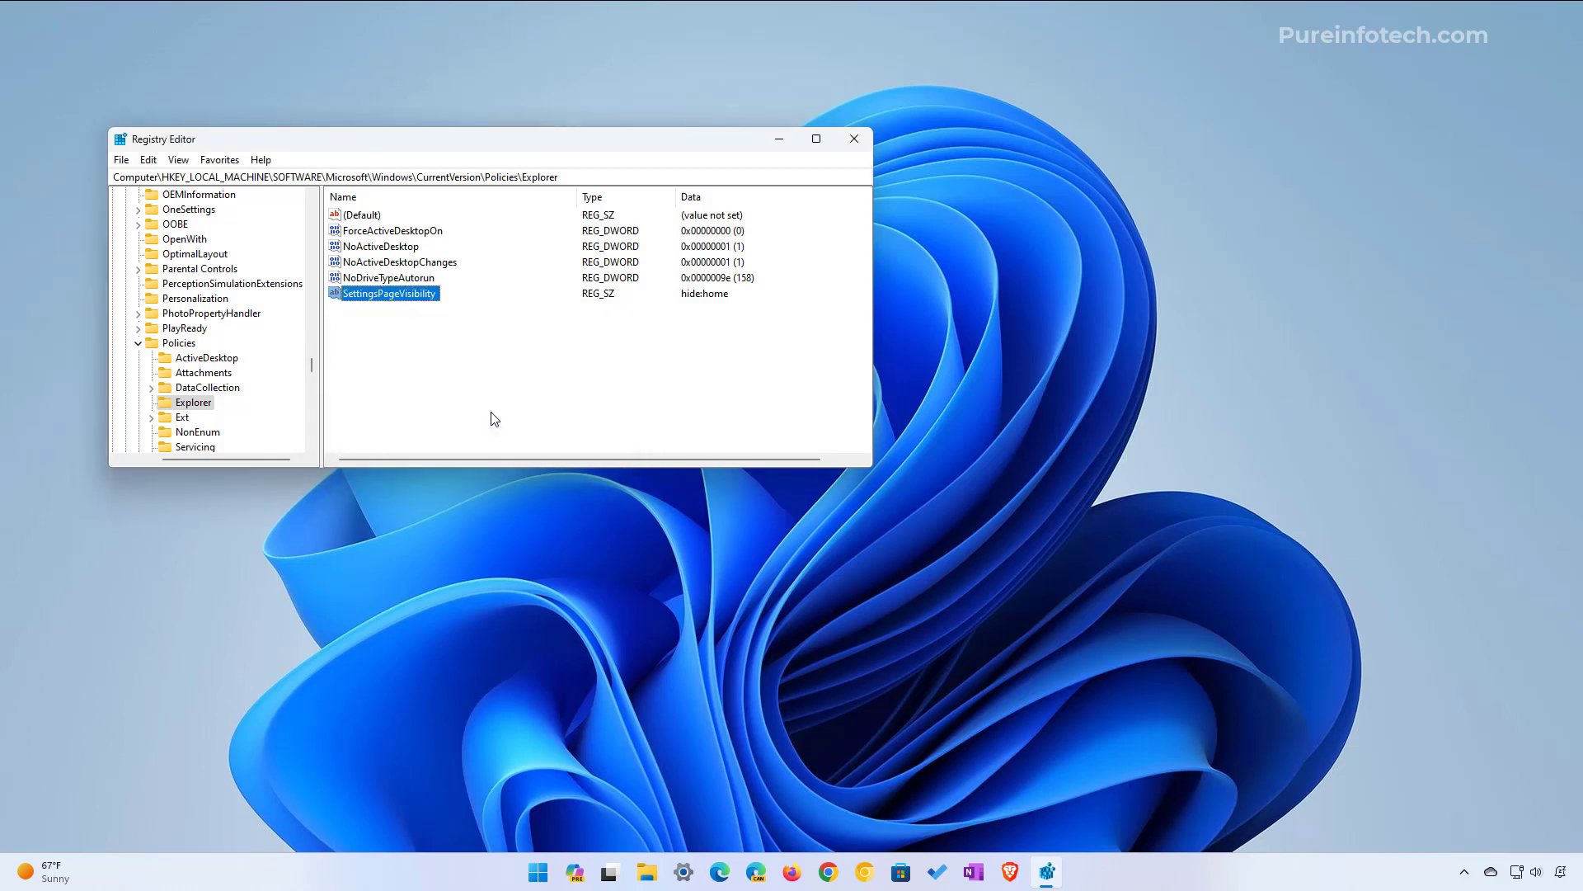
pyautogui.moveTo(511, 414)
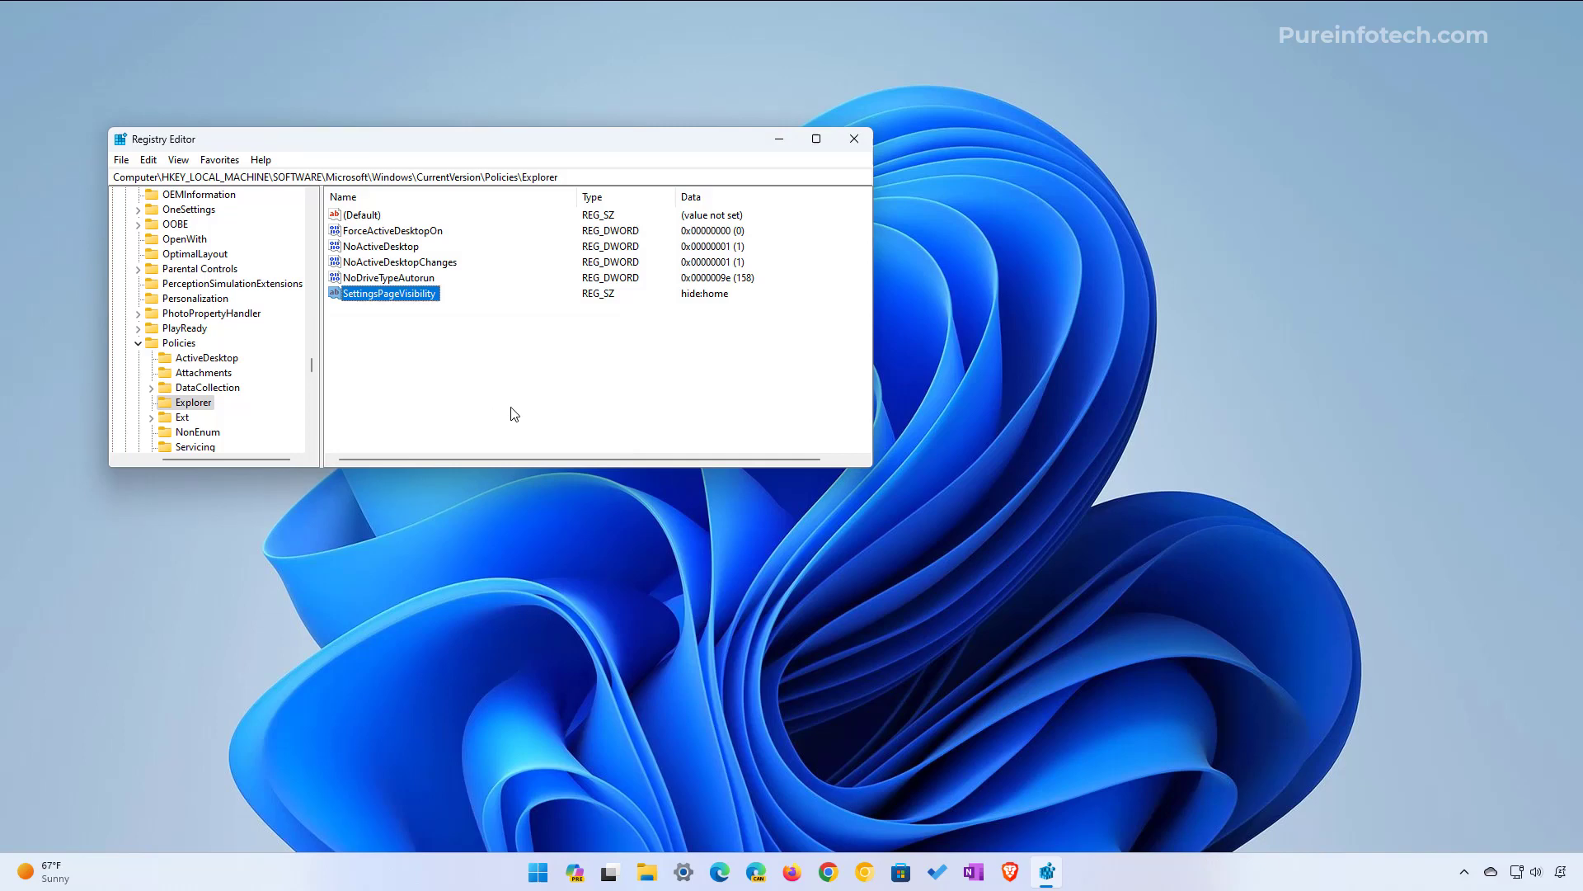
pyautogui.click(853, 138)
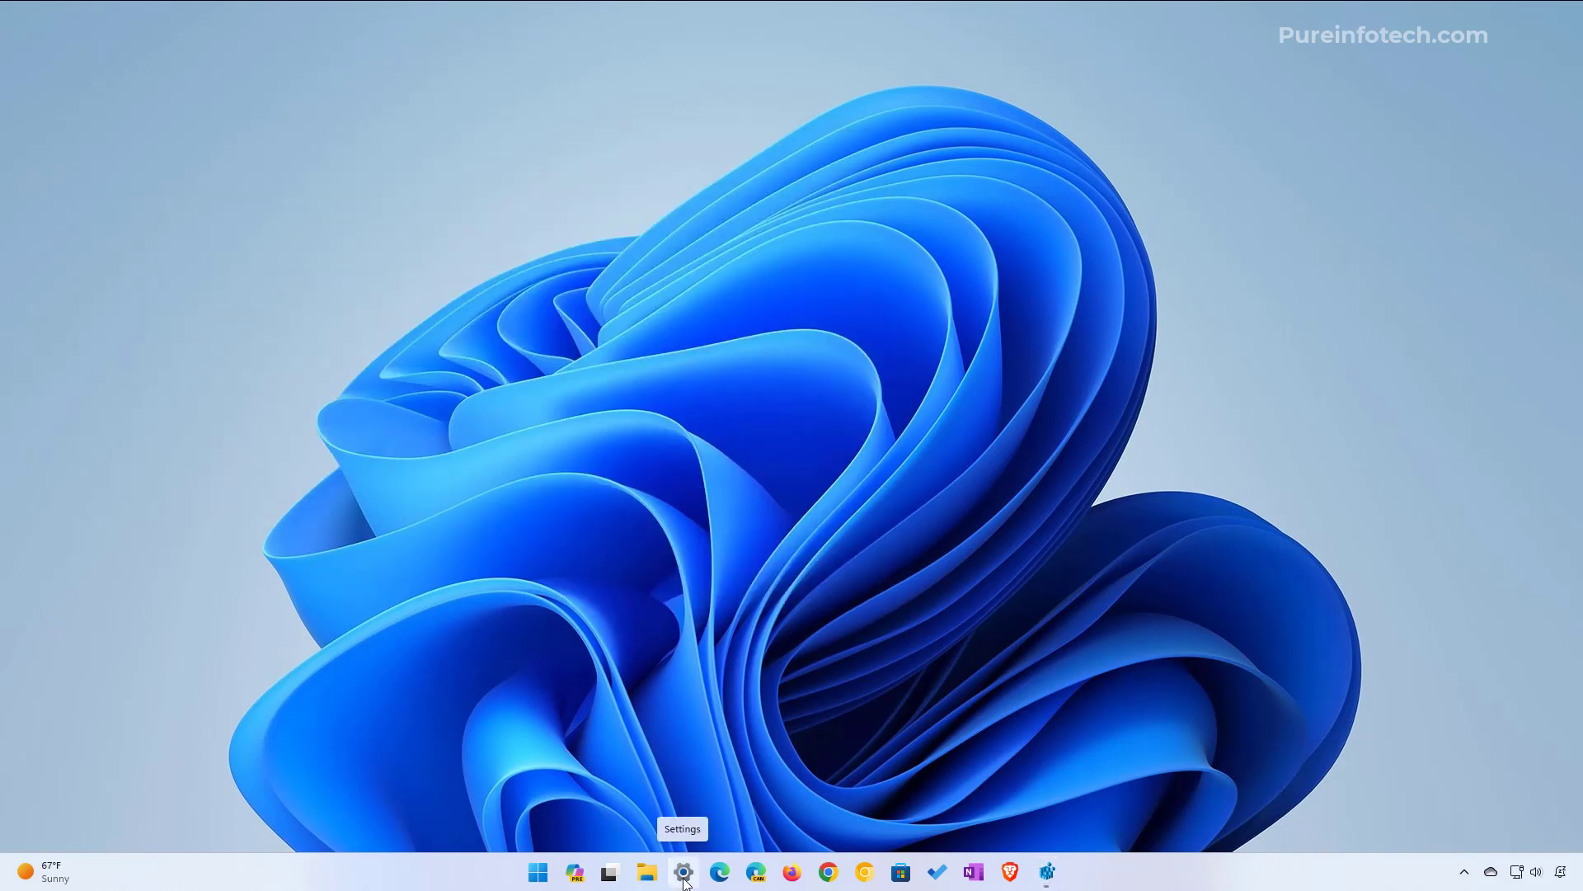
pyautogui.click(682, 871)
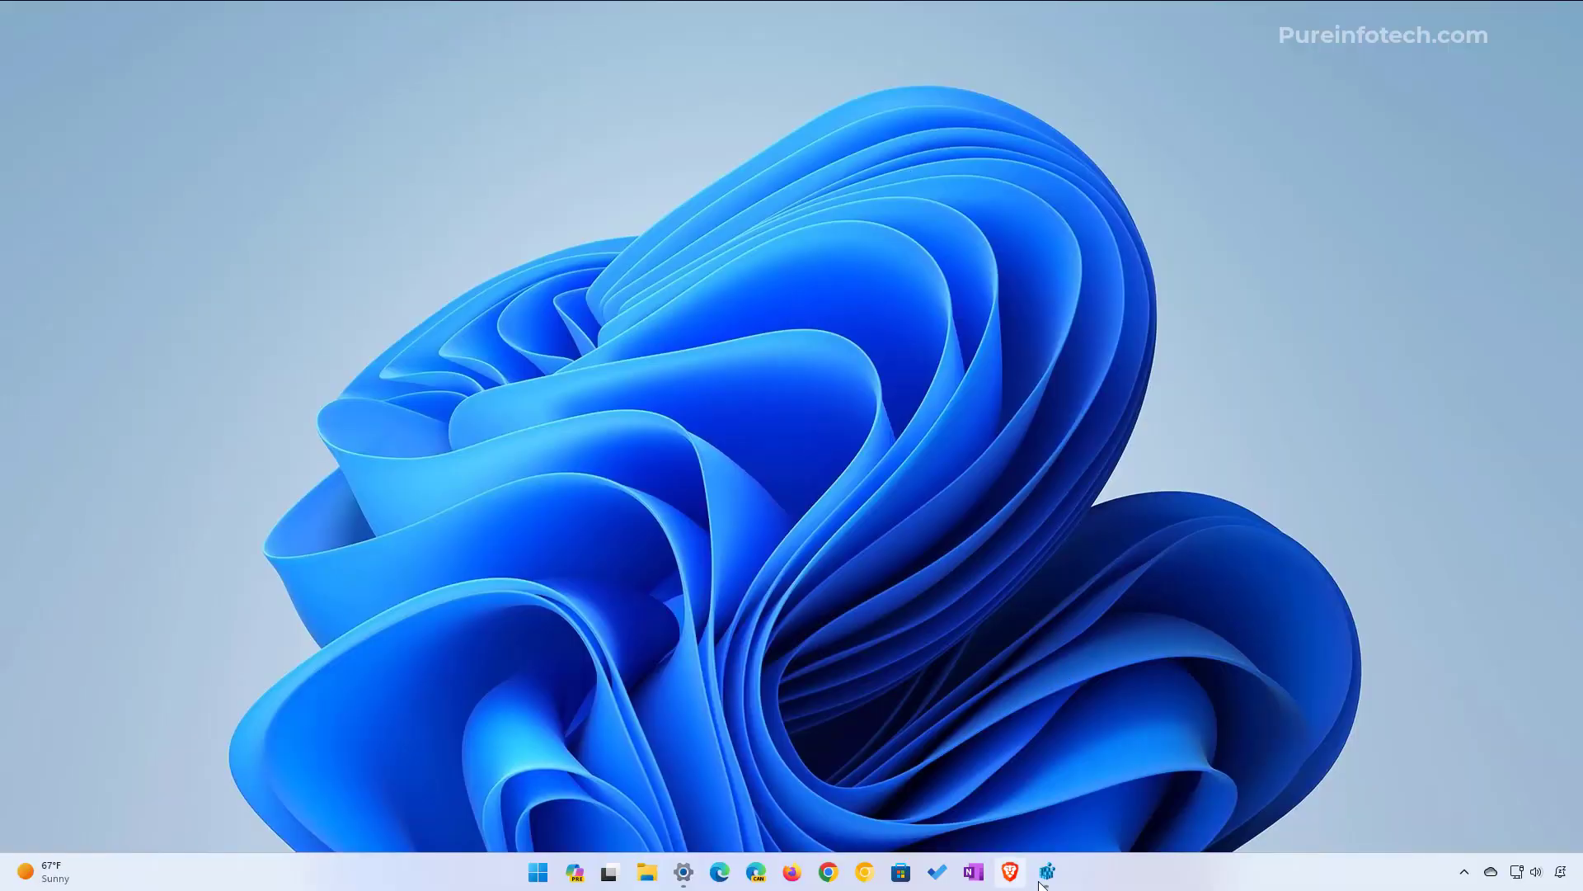
pyautogui.click(1046, 871)
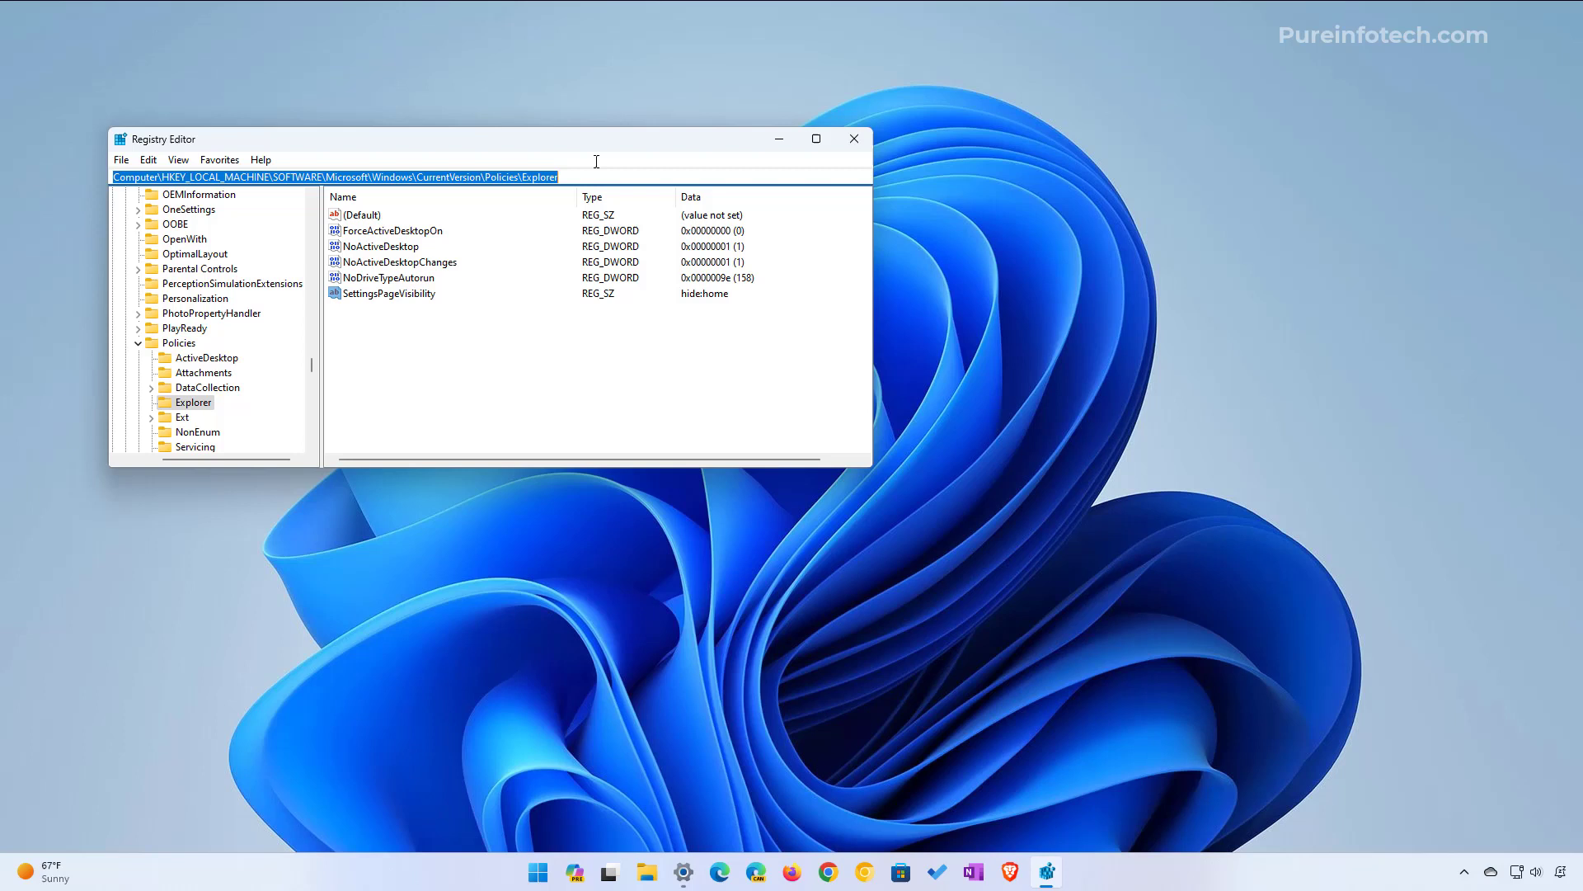
pyautogui.click(386, 293)
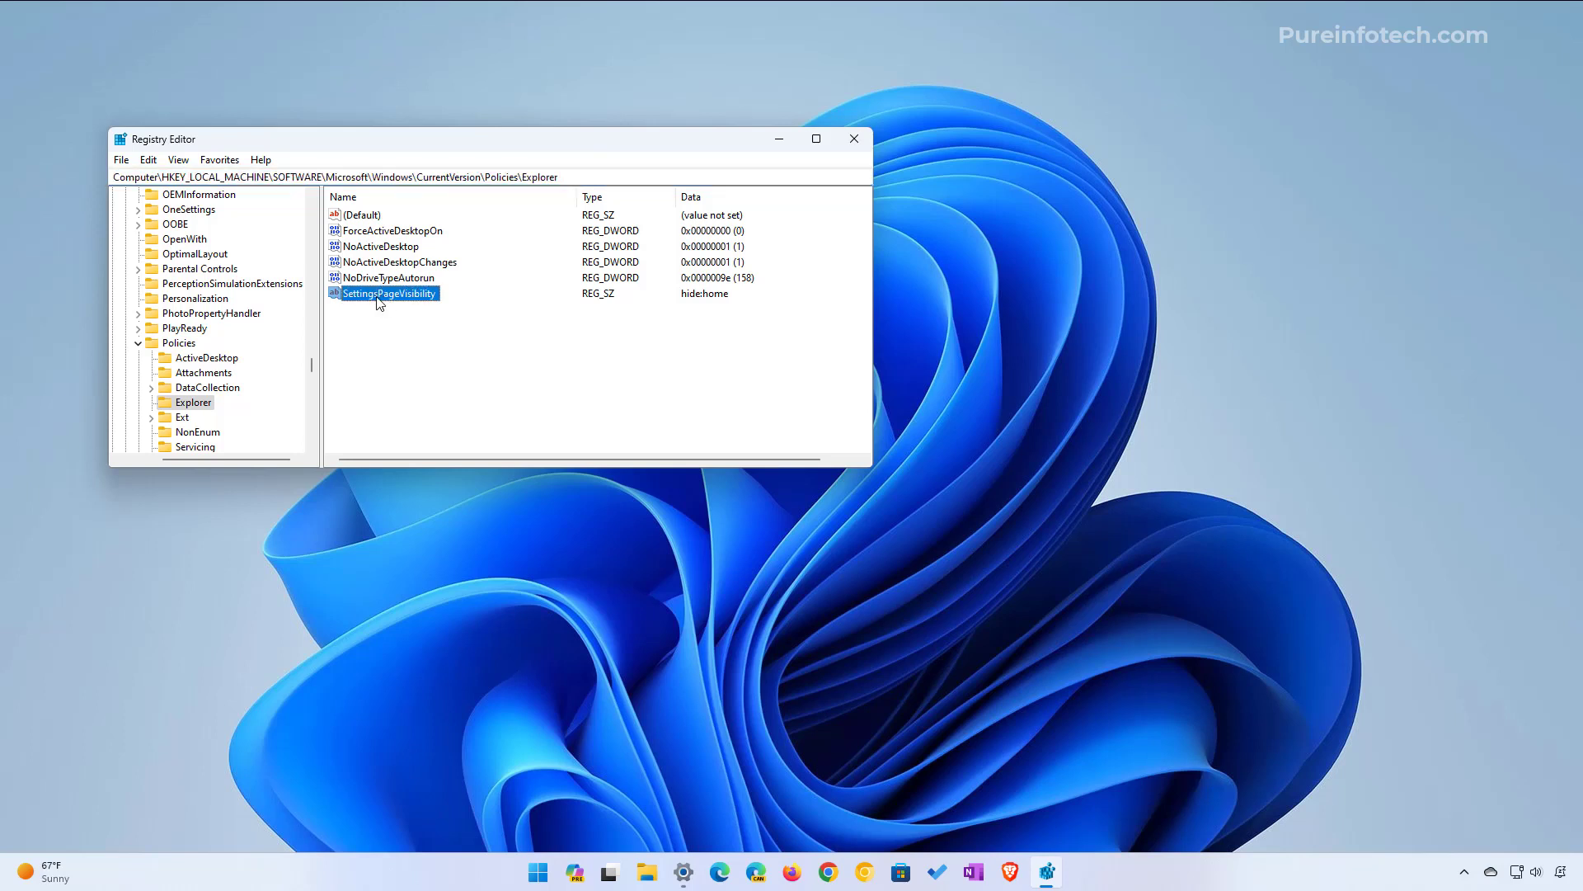
pyautogui.moveTo(397, 303)
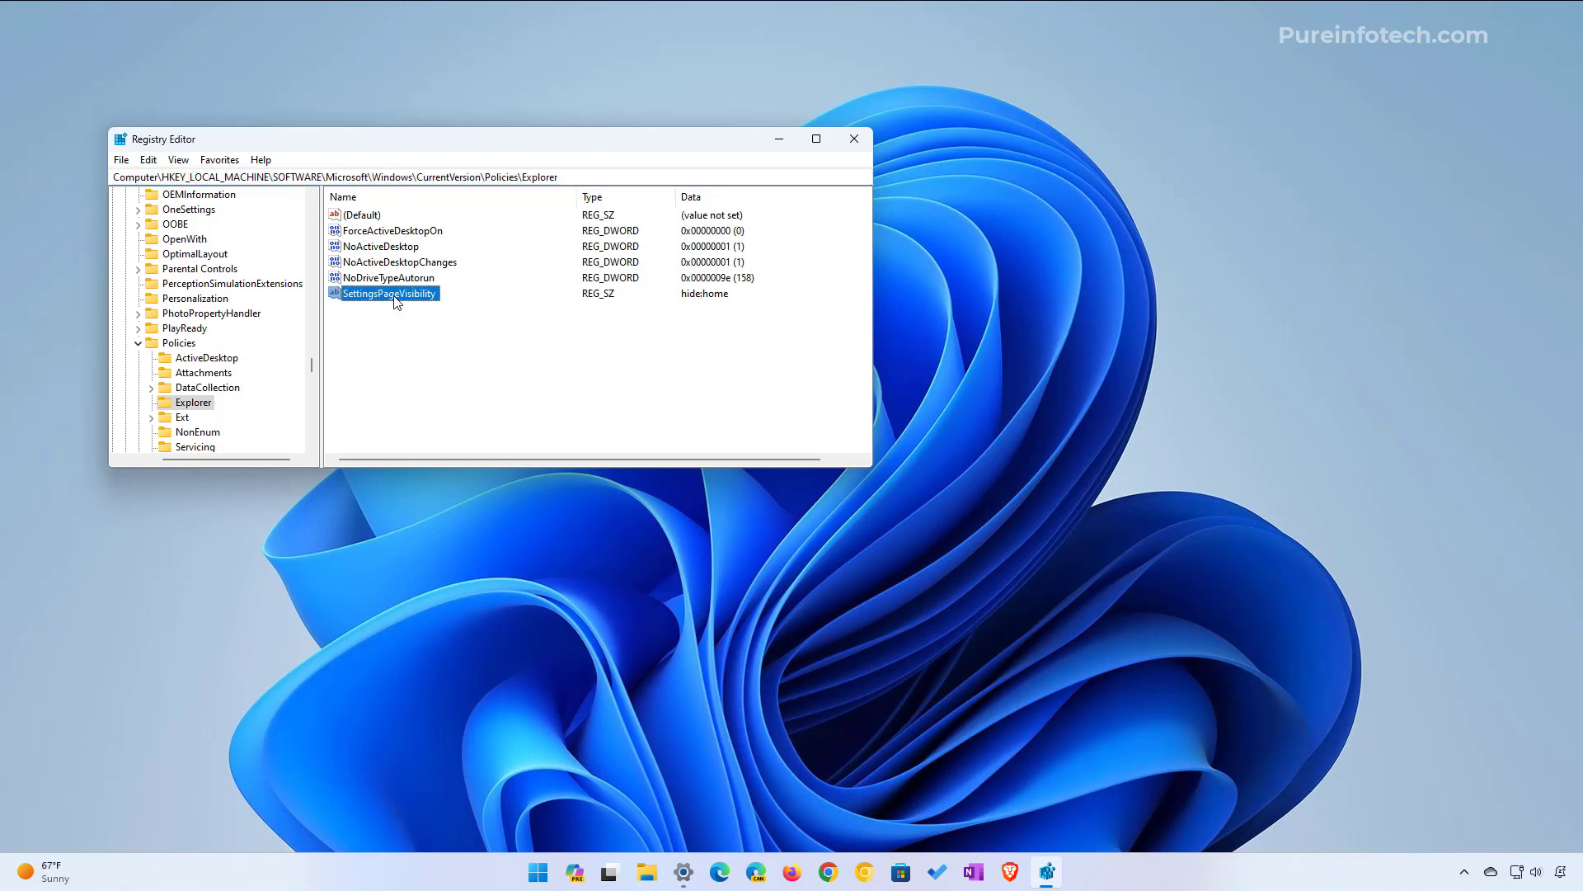
pyautogui.rightClick(387, 294)
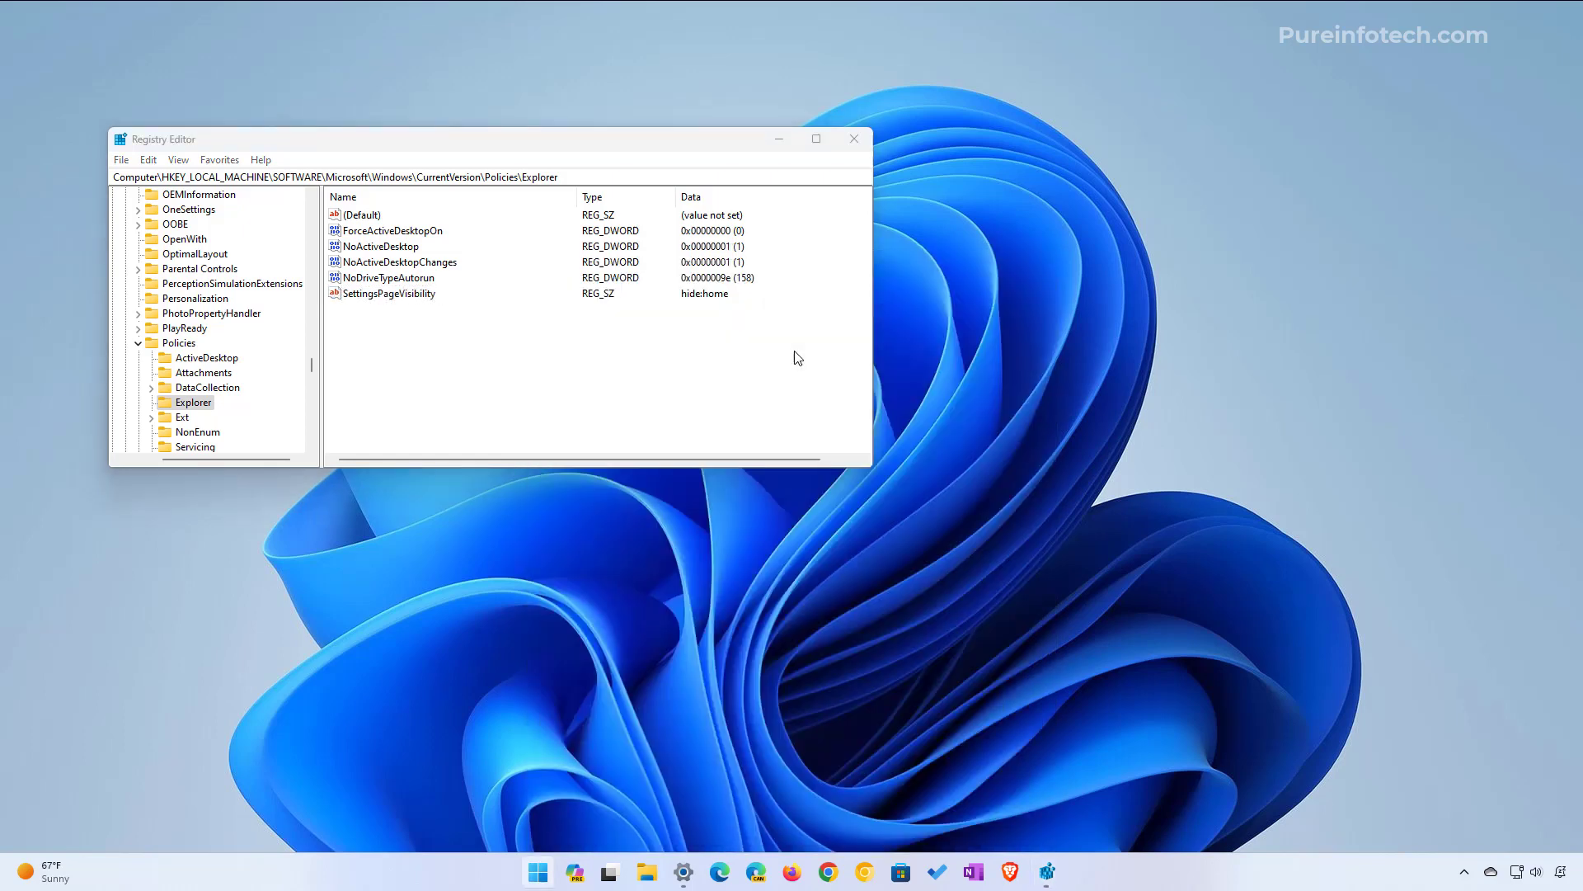
# Reopen the group policy editor and set Settings Page Visibility back to Not Configured, applying the change
pyautogui.write('group')
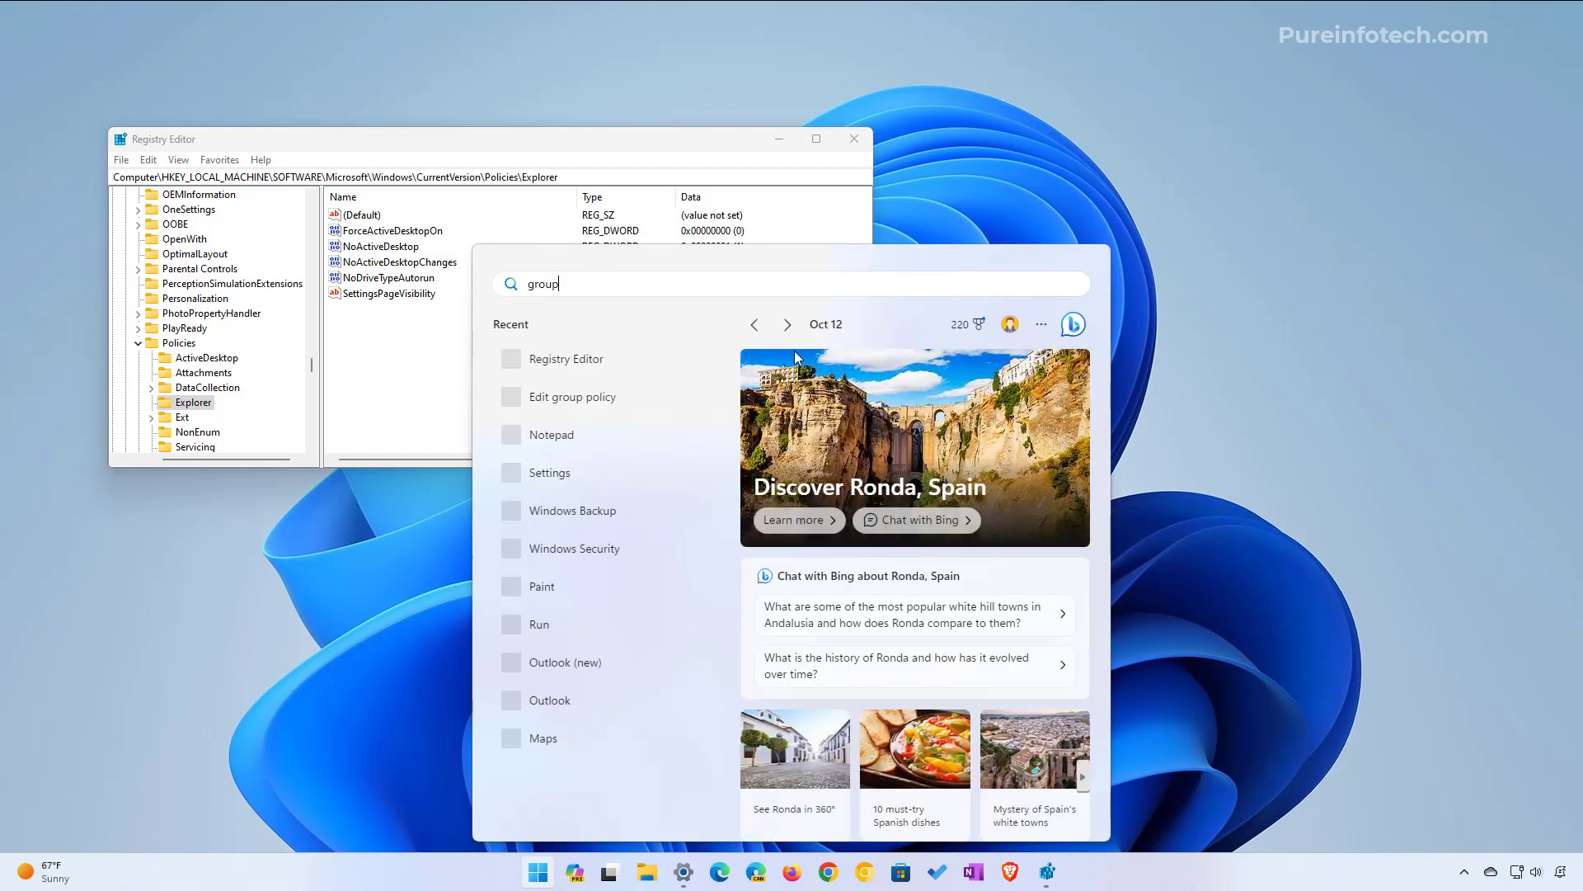
pyautogui.click(572, 396)
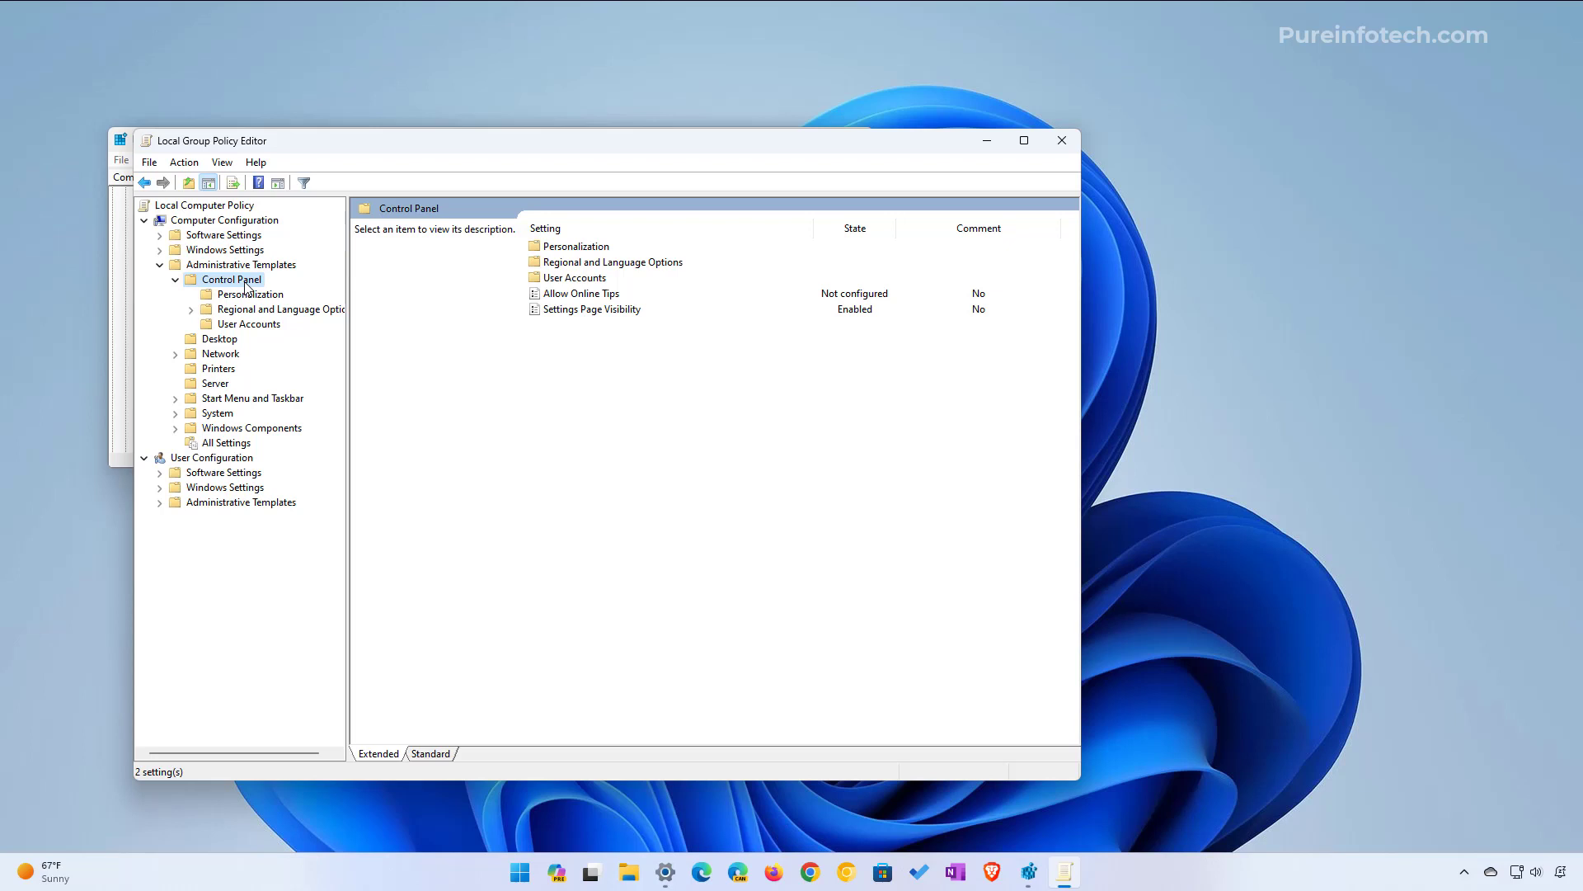
pyautogui.moveTo(574, 316)
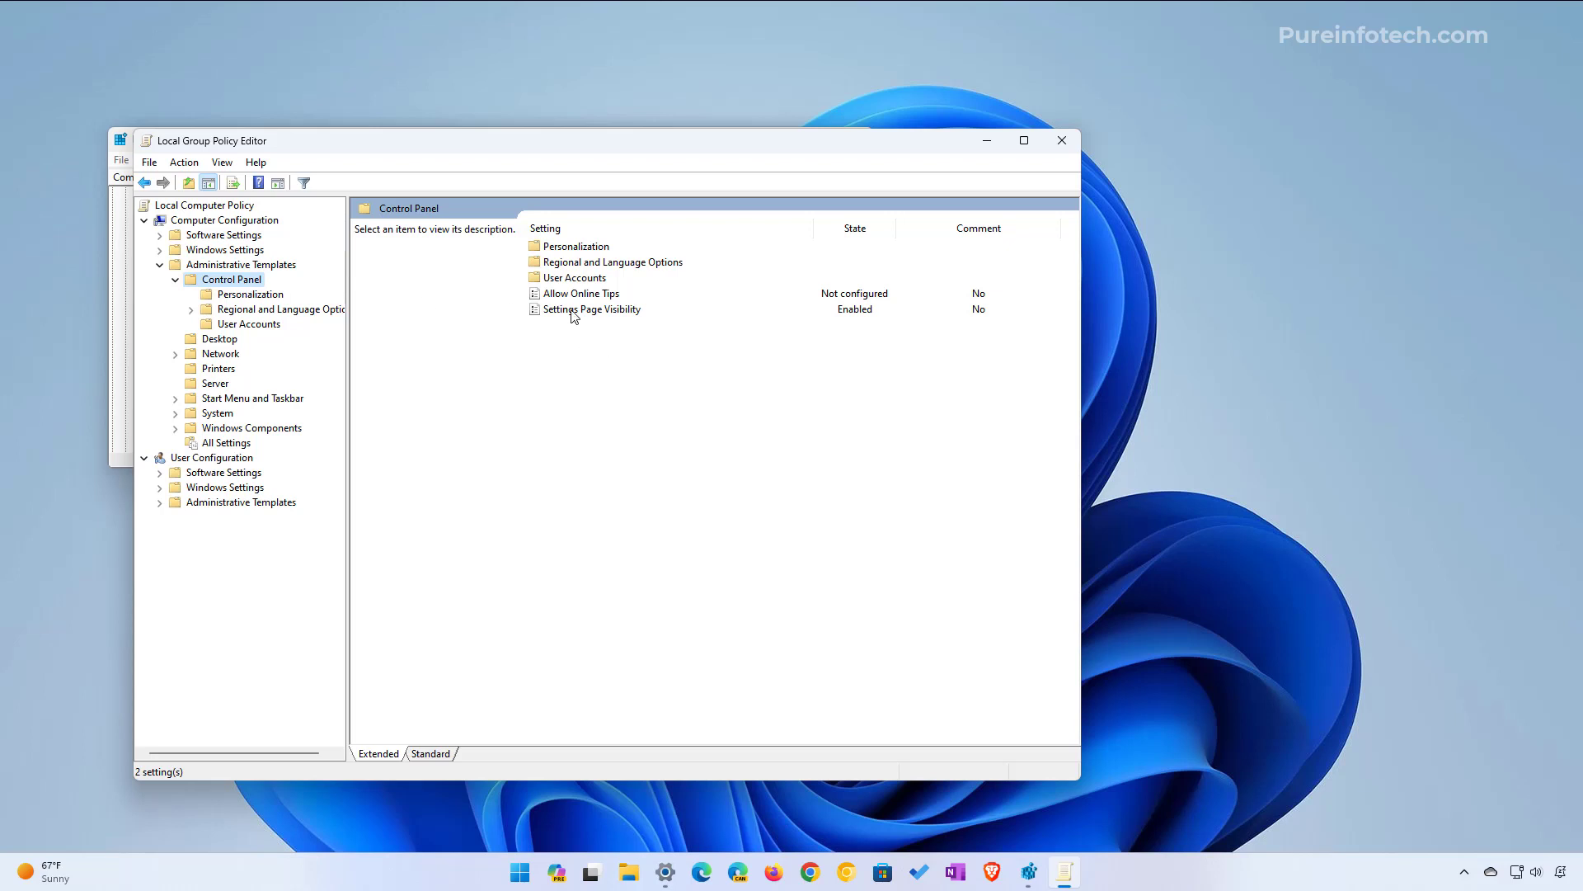
pyautogui.click(592, 308)
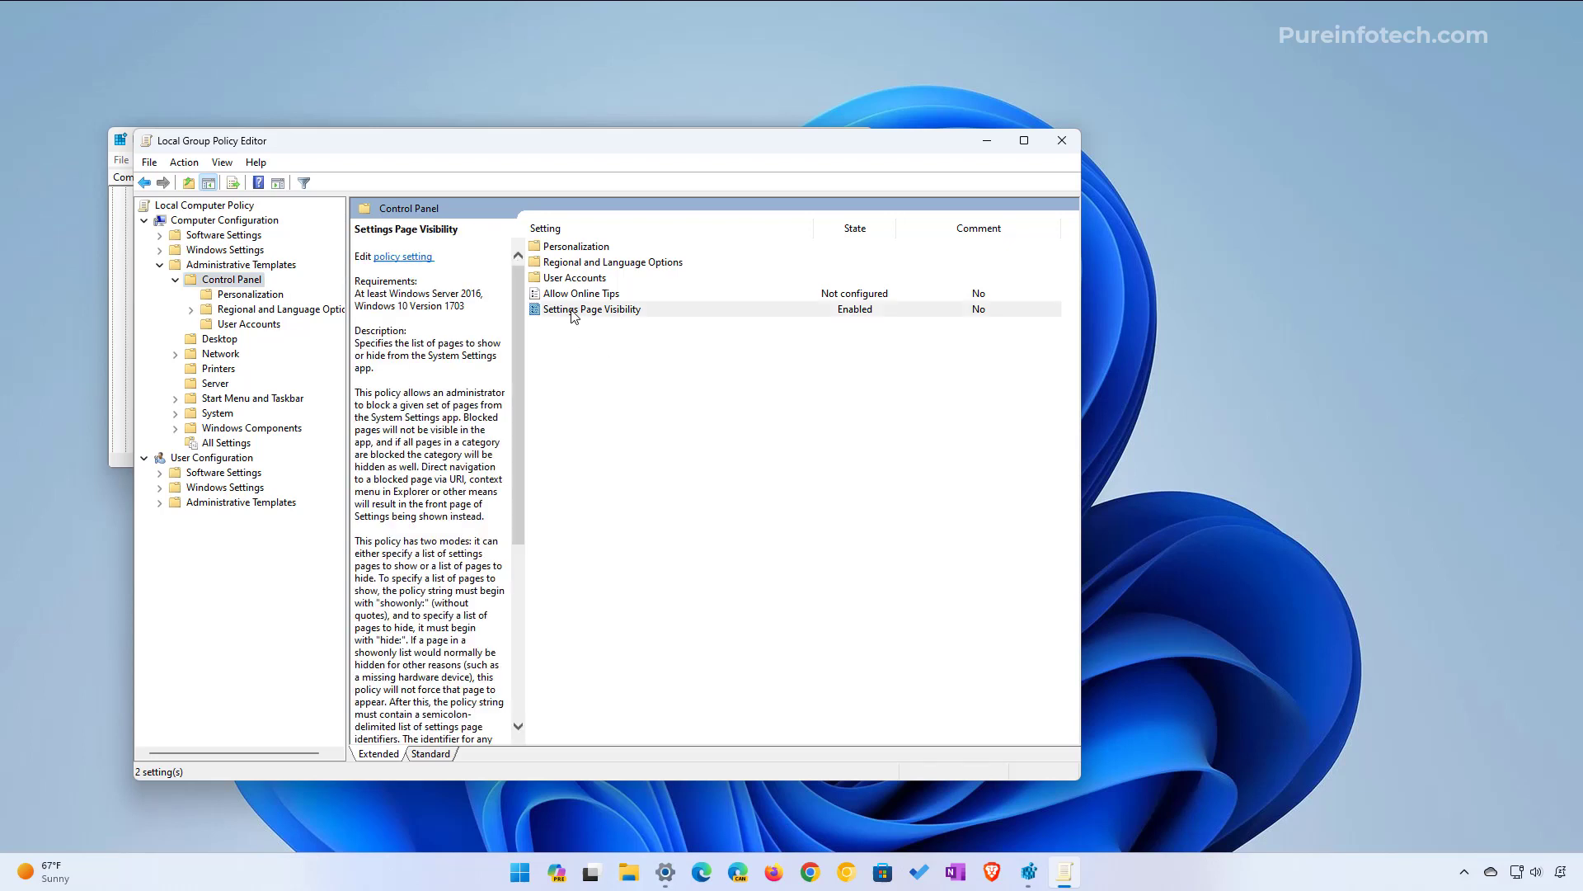
pyautogui.doubleClick(592, 308)
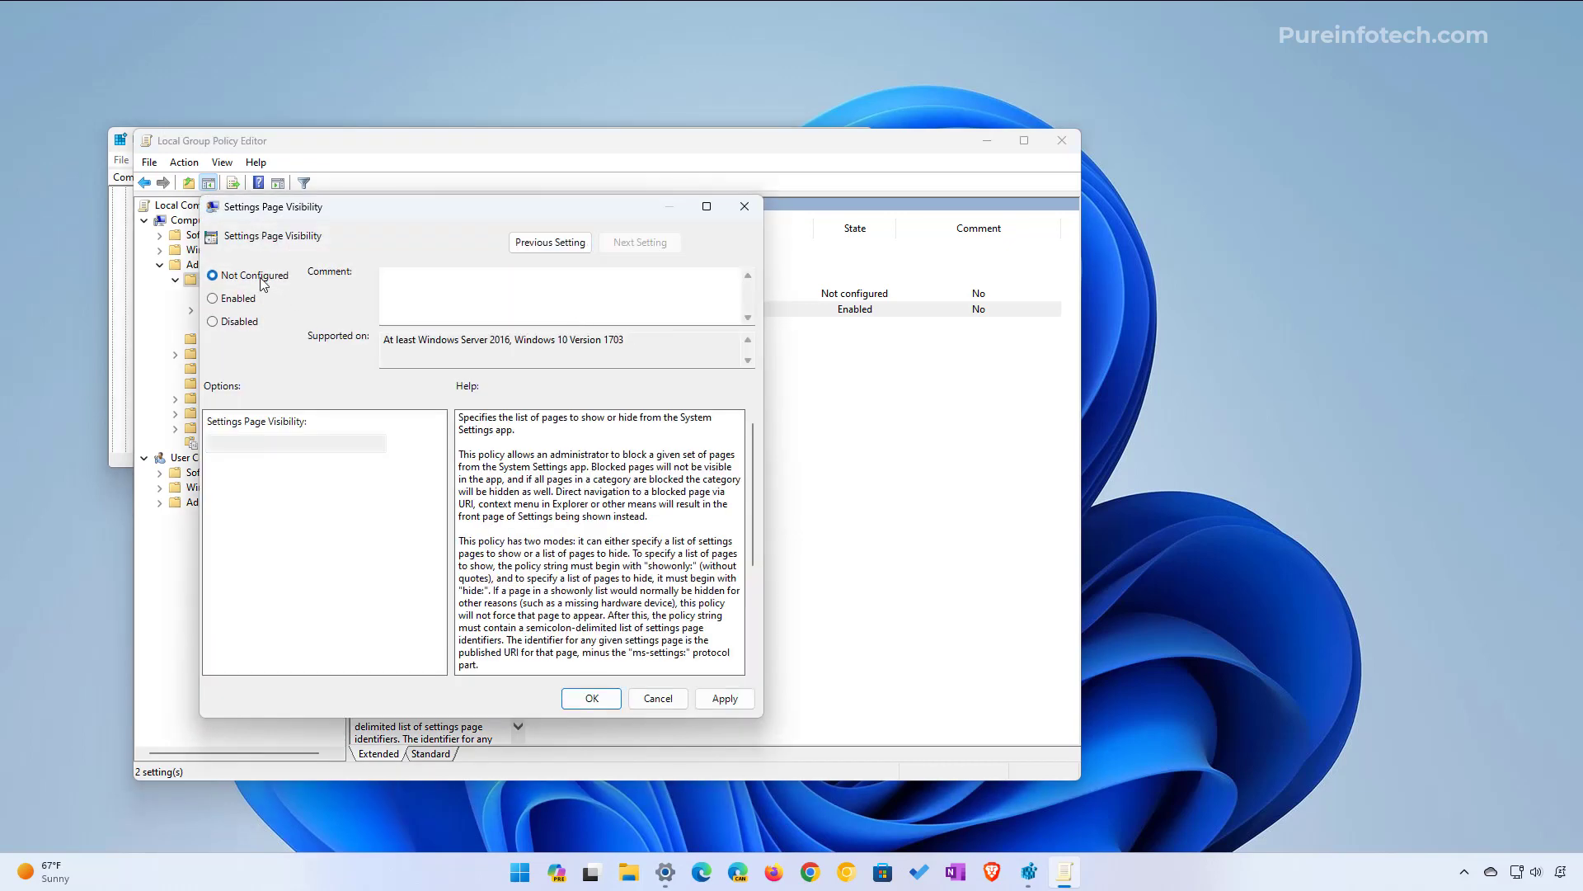
pyautogui.click(724, 698)
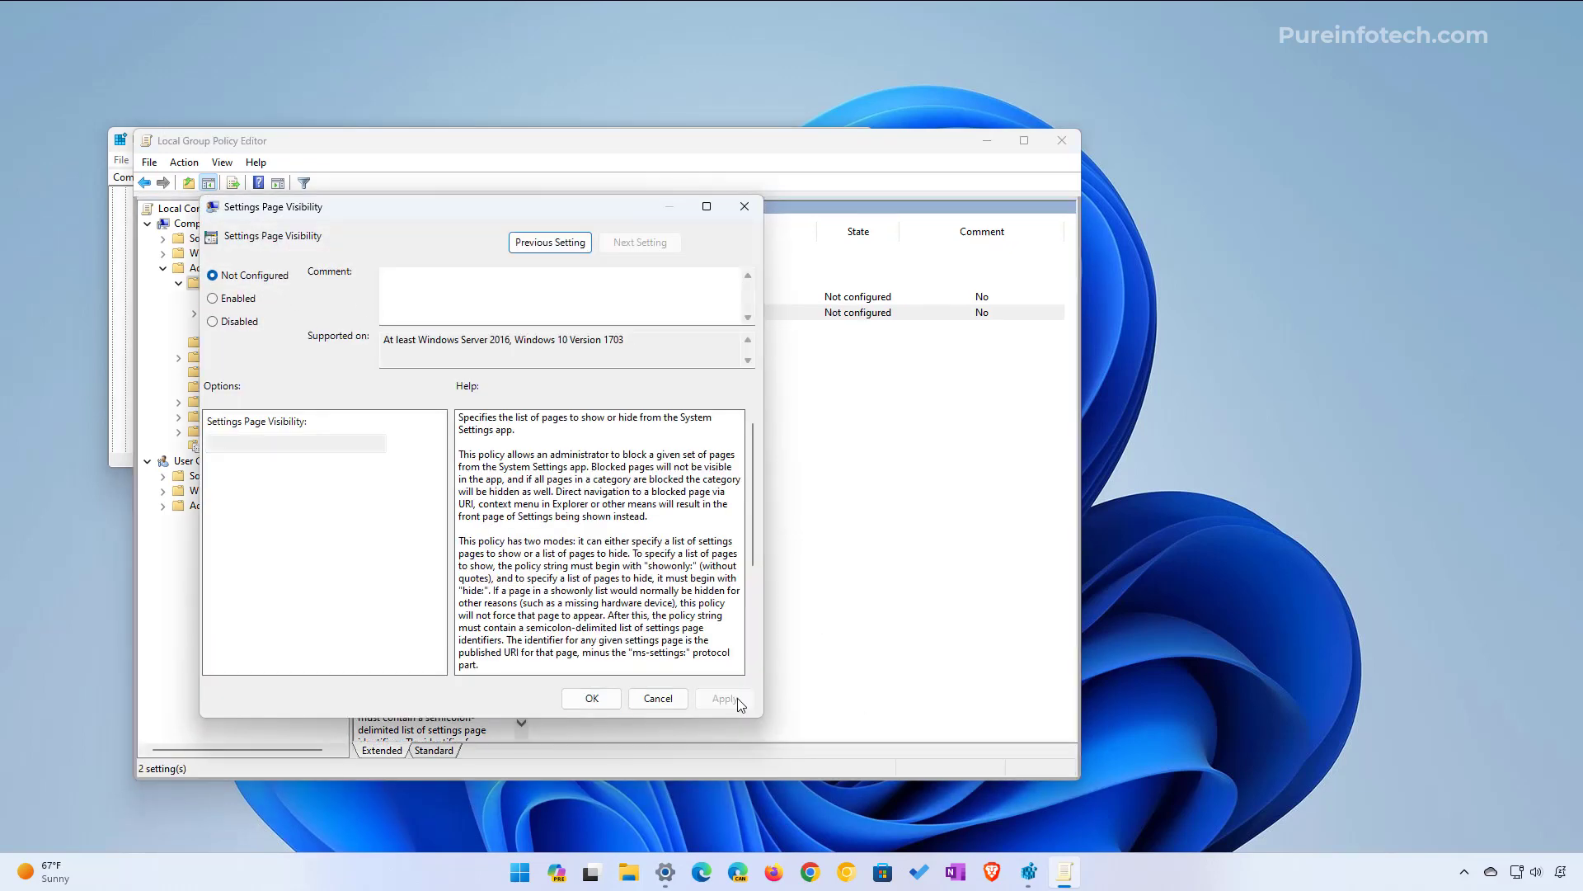
pyautogui.click(658, 698)
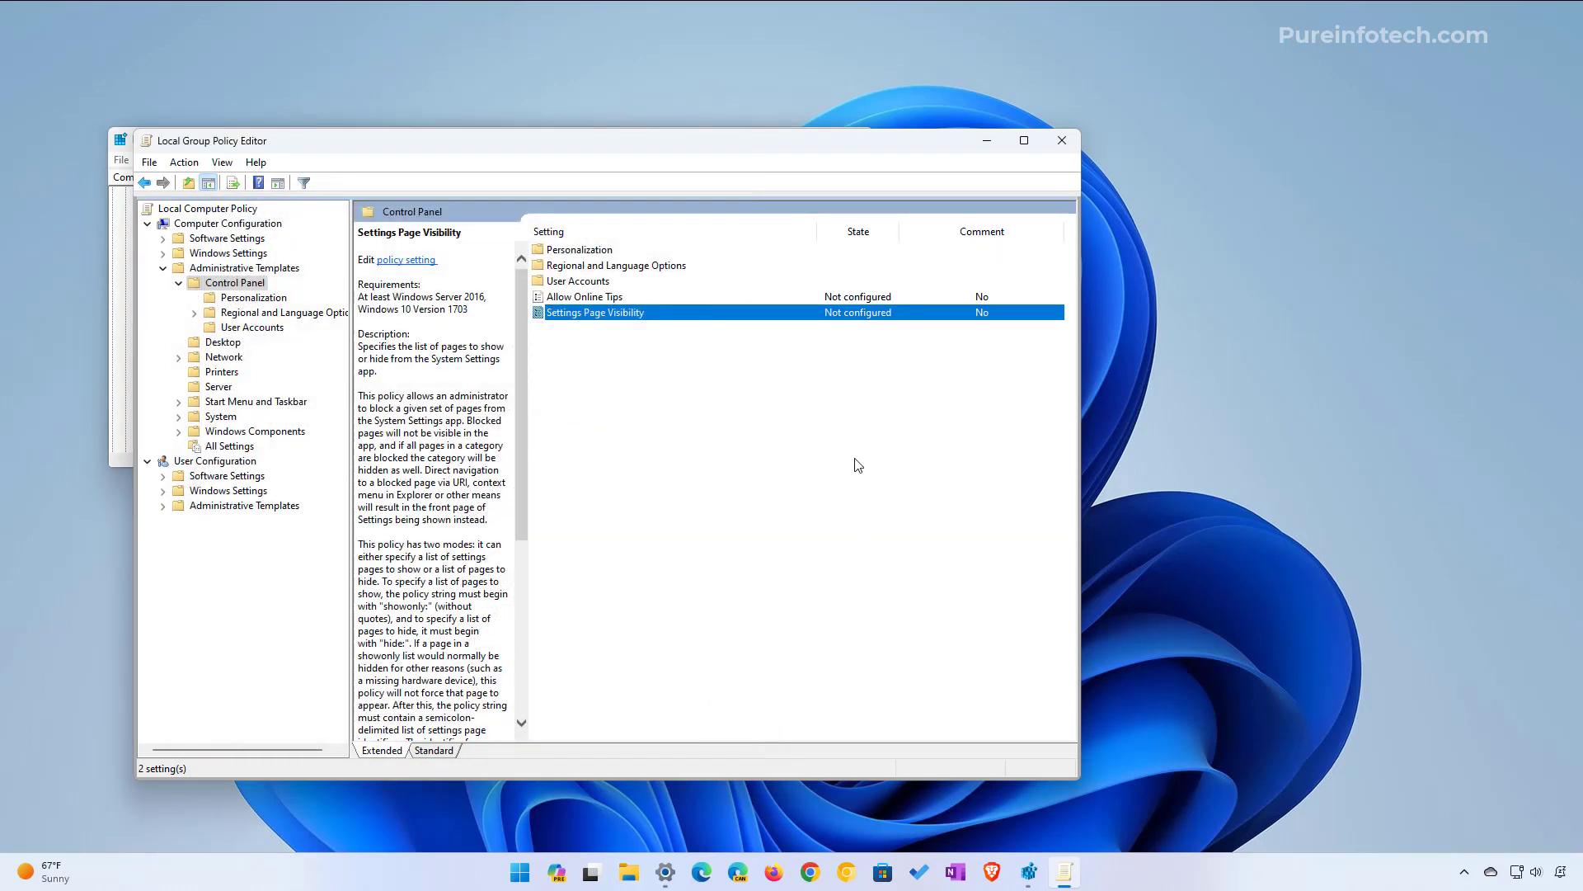
pyautogui.moveTo(652, 561)
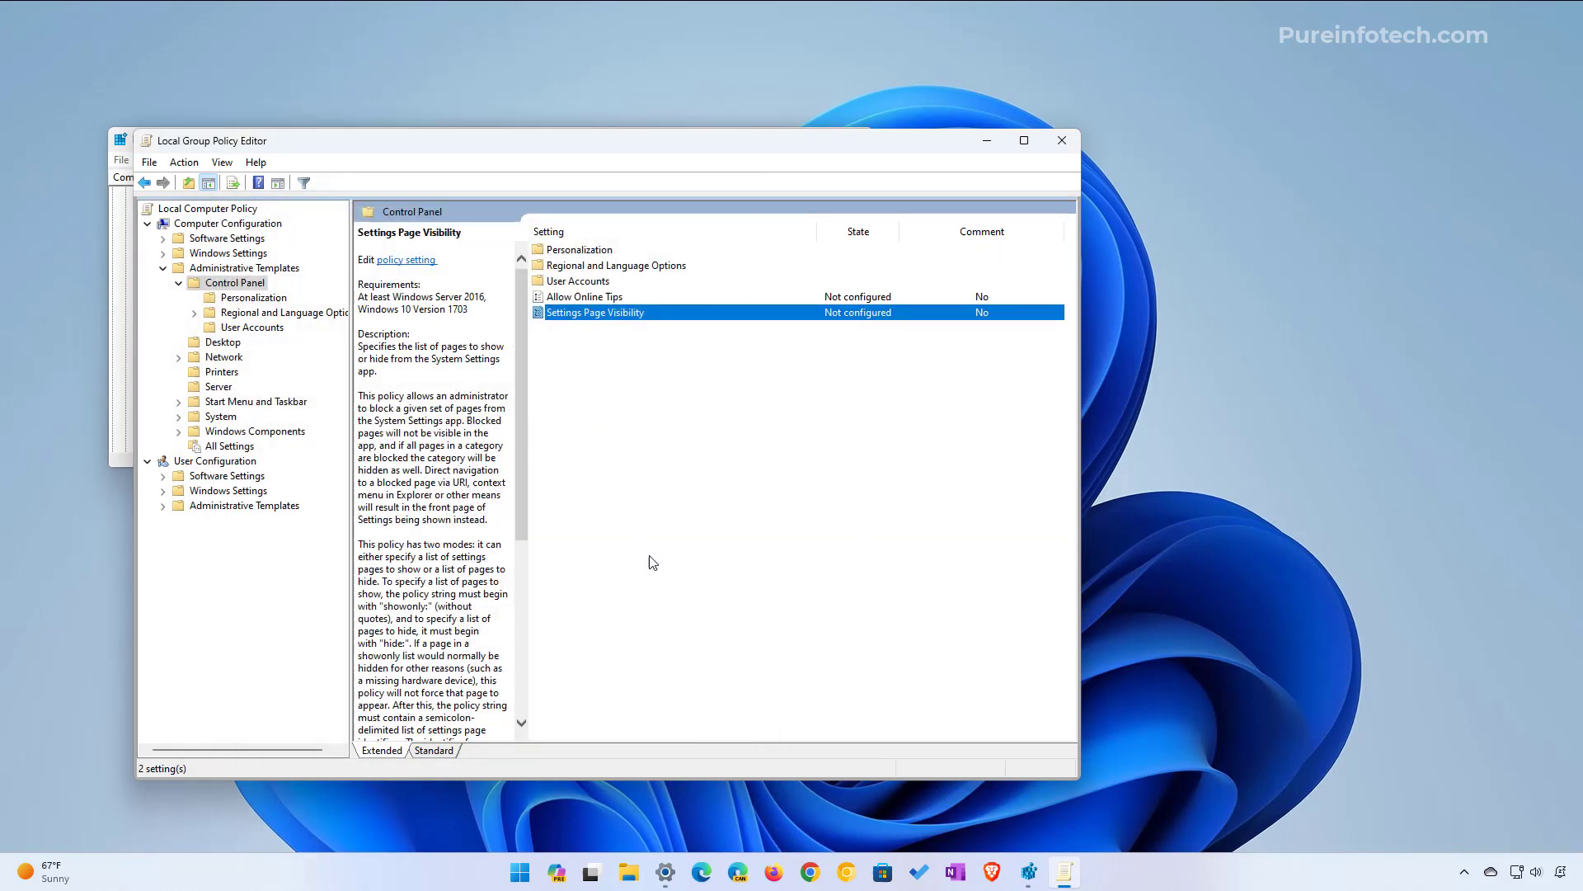